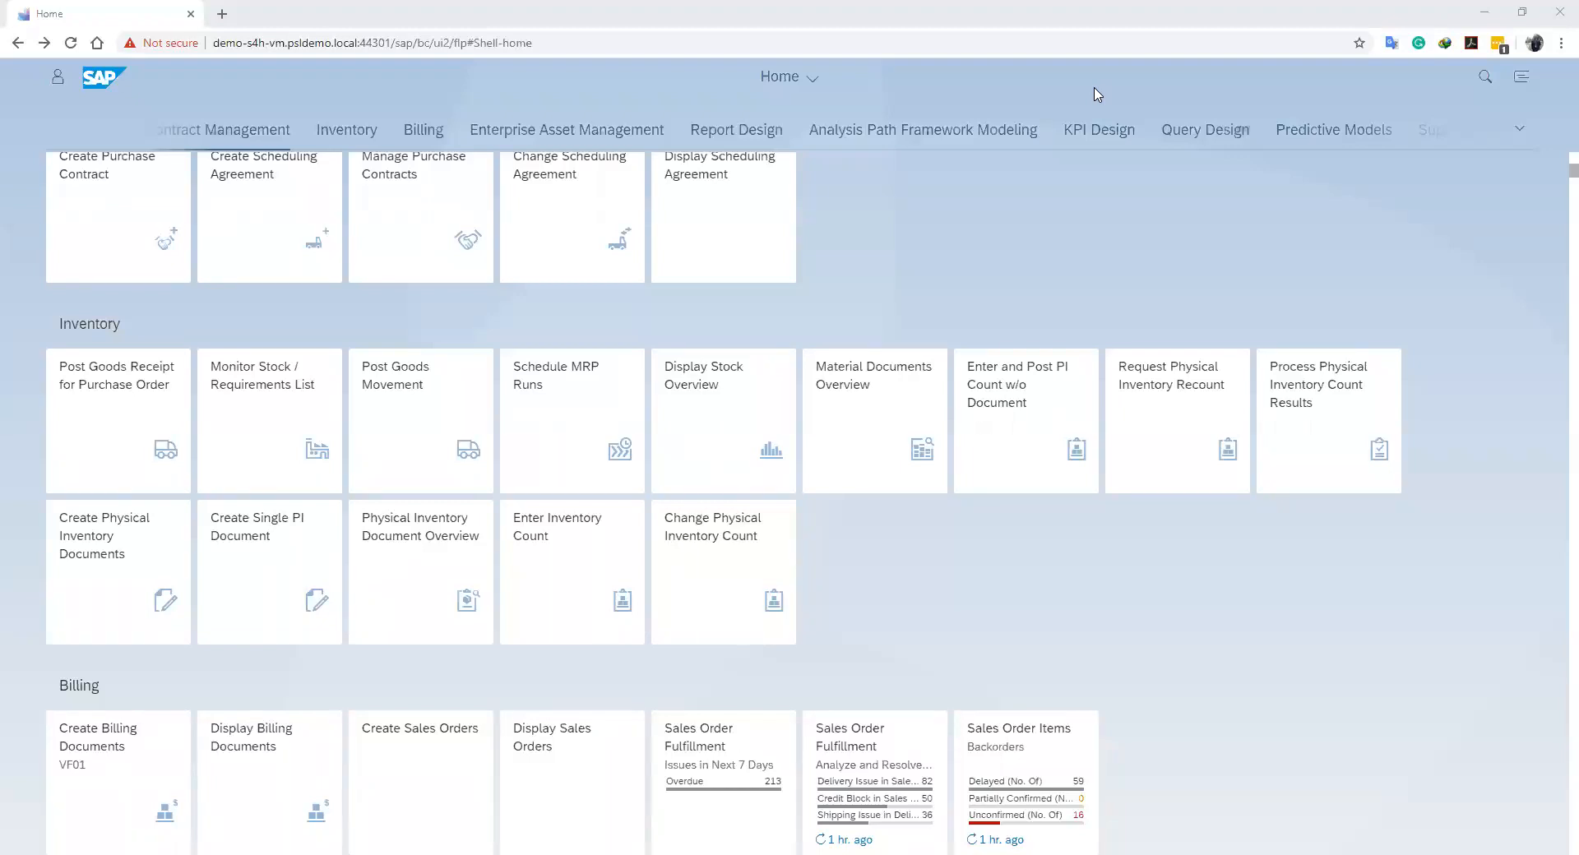
{"action": "mouse_move", "coordinate": [943, 189]}
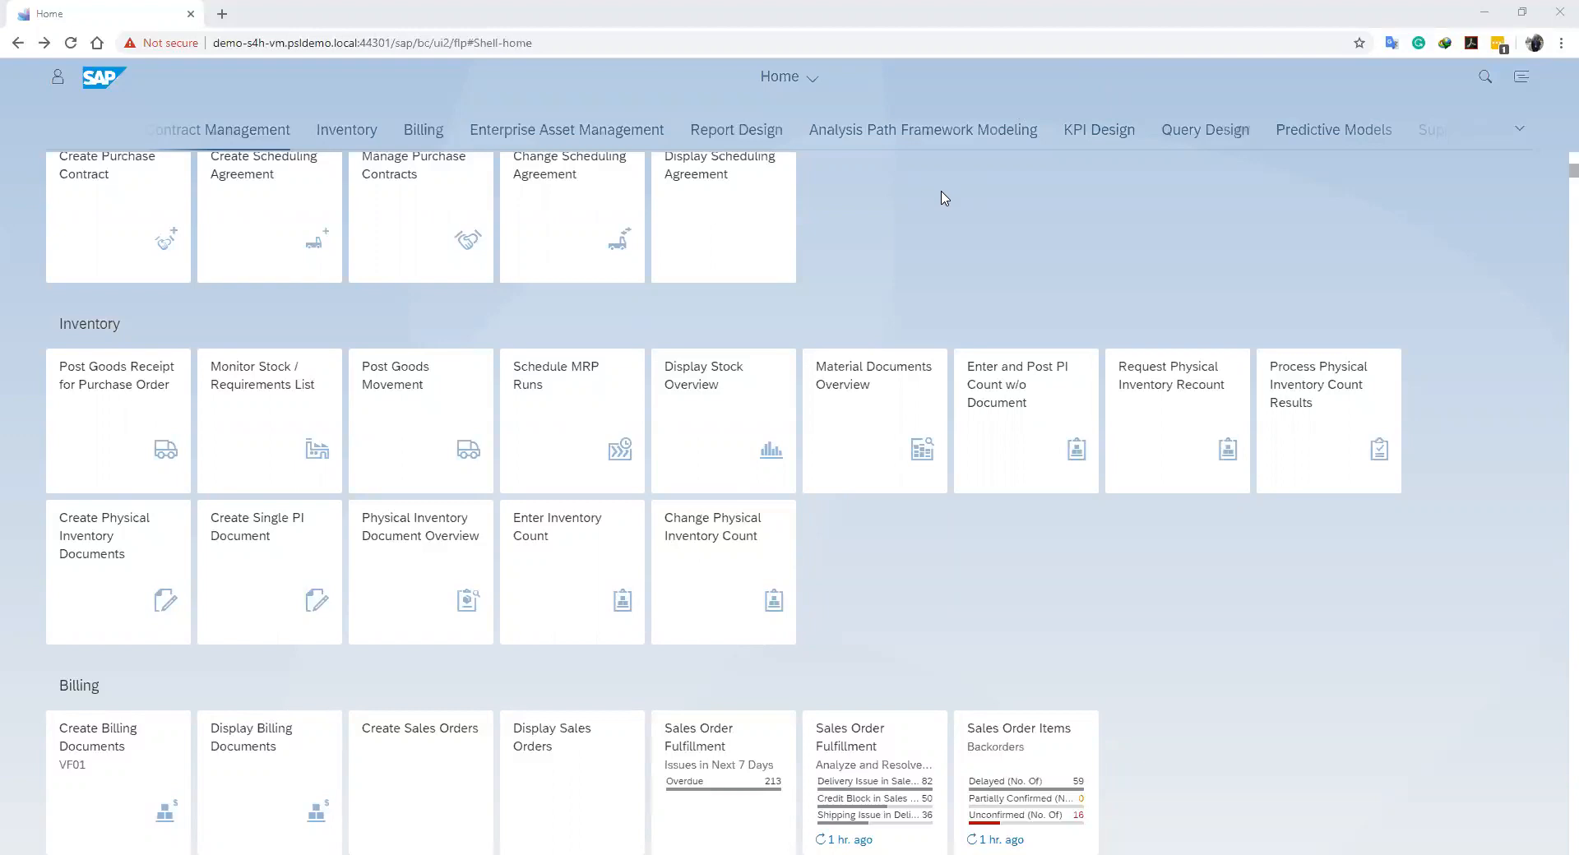
{"action": "mouse_move", "coordinate": [570, 525]}
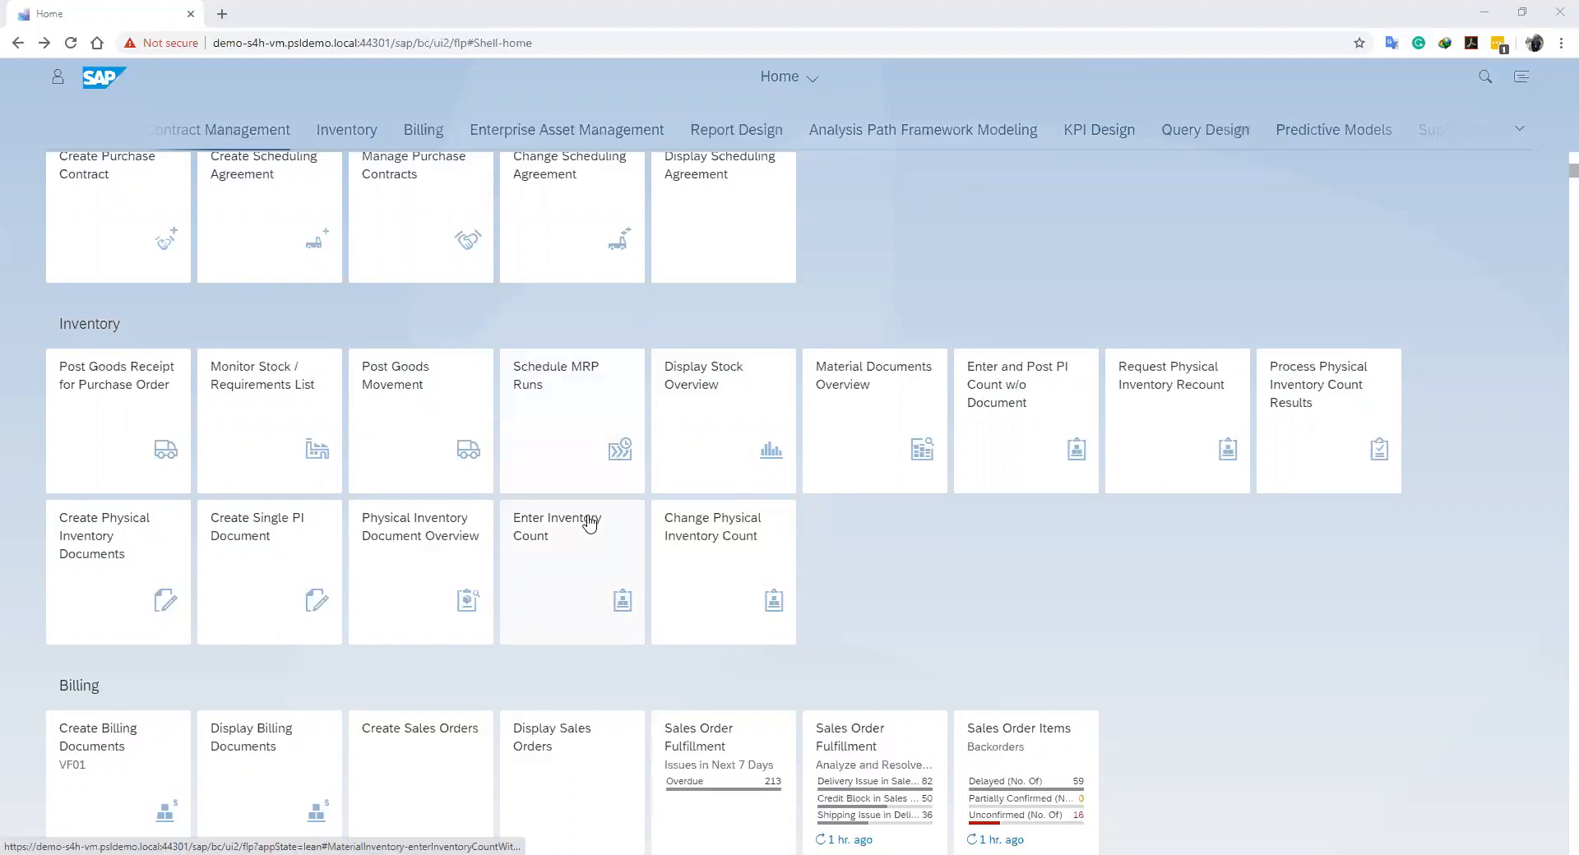
{"action": "mouse_move", "coordinate": [542, 545]}
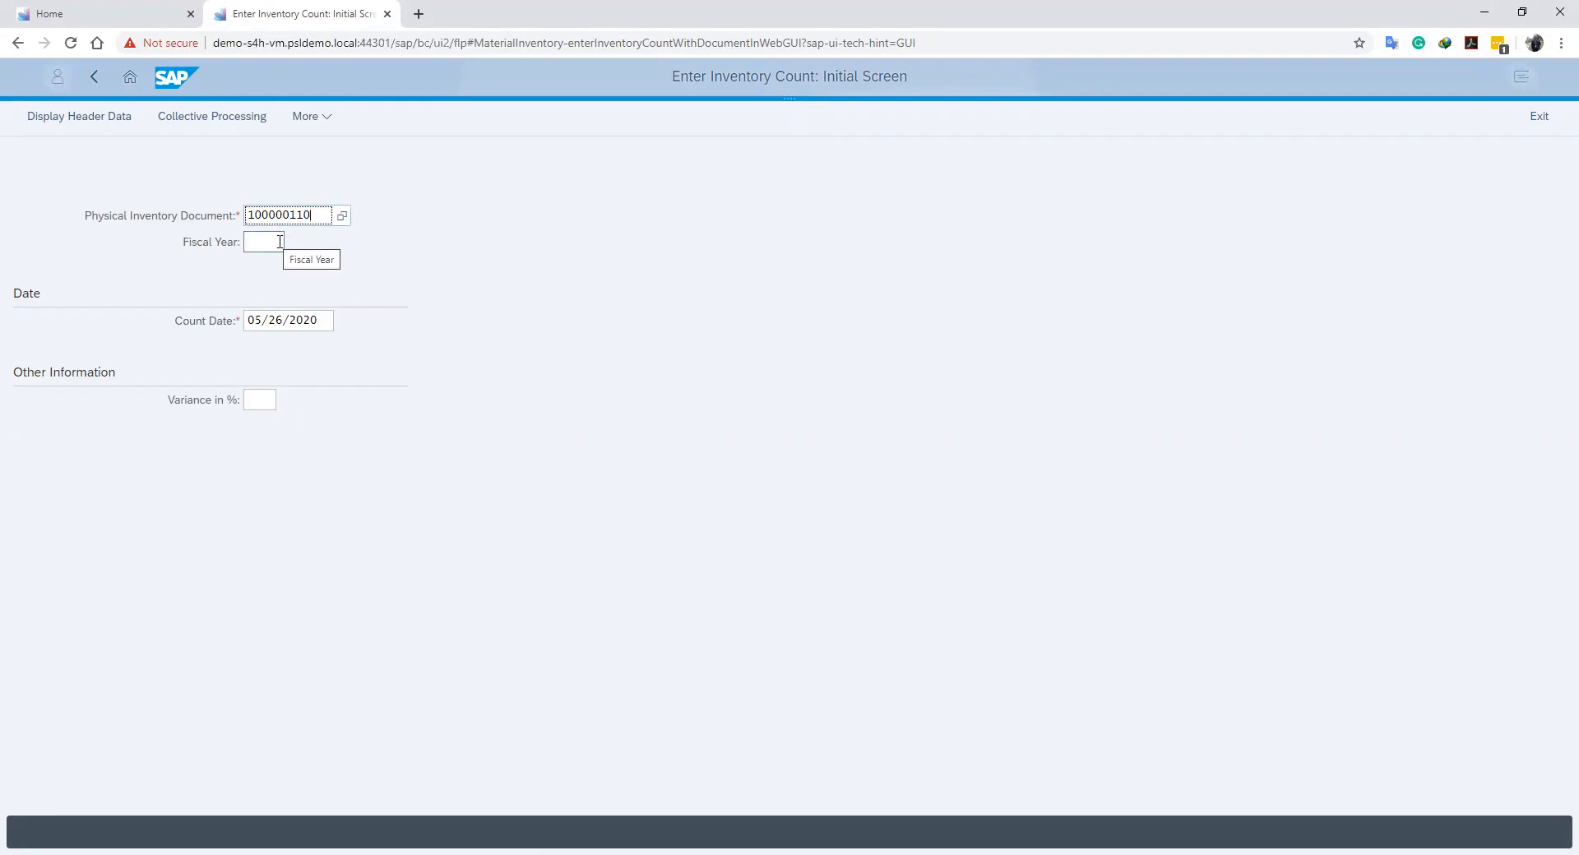
- Open document 100000110 in collective processing to show material 11, Arch File, plant 1710
{"action": "left_click", "coordinate": [287, 321]}
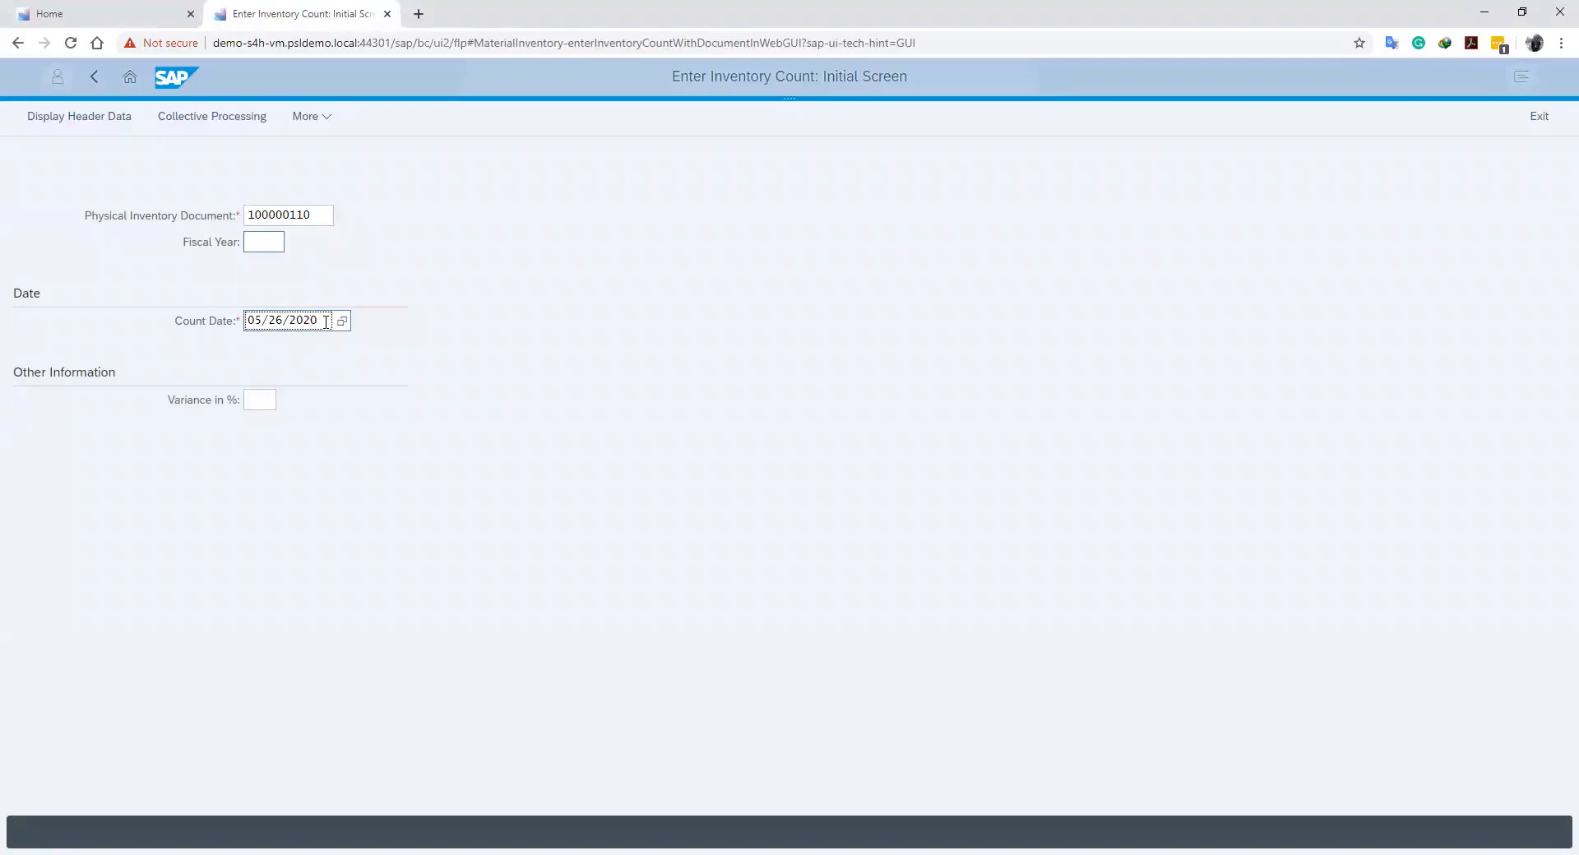
{"action": "left_click", "coordinate": [341, 321]}
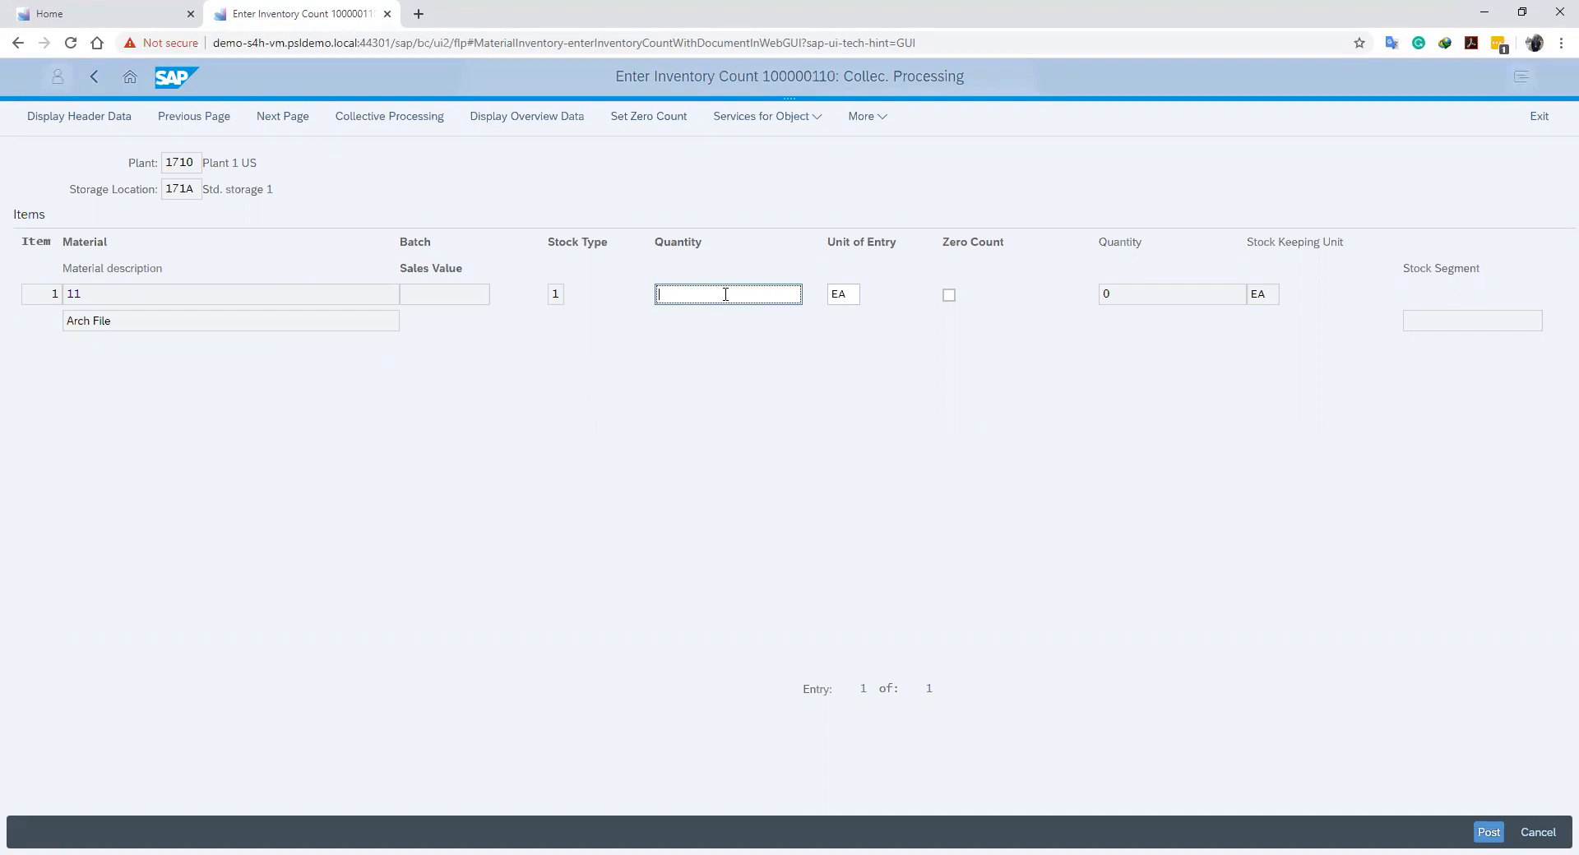
- Enter a counted quantity of 700 EA for Arch File and post it
{"action": "type", "text": "7"}
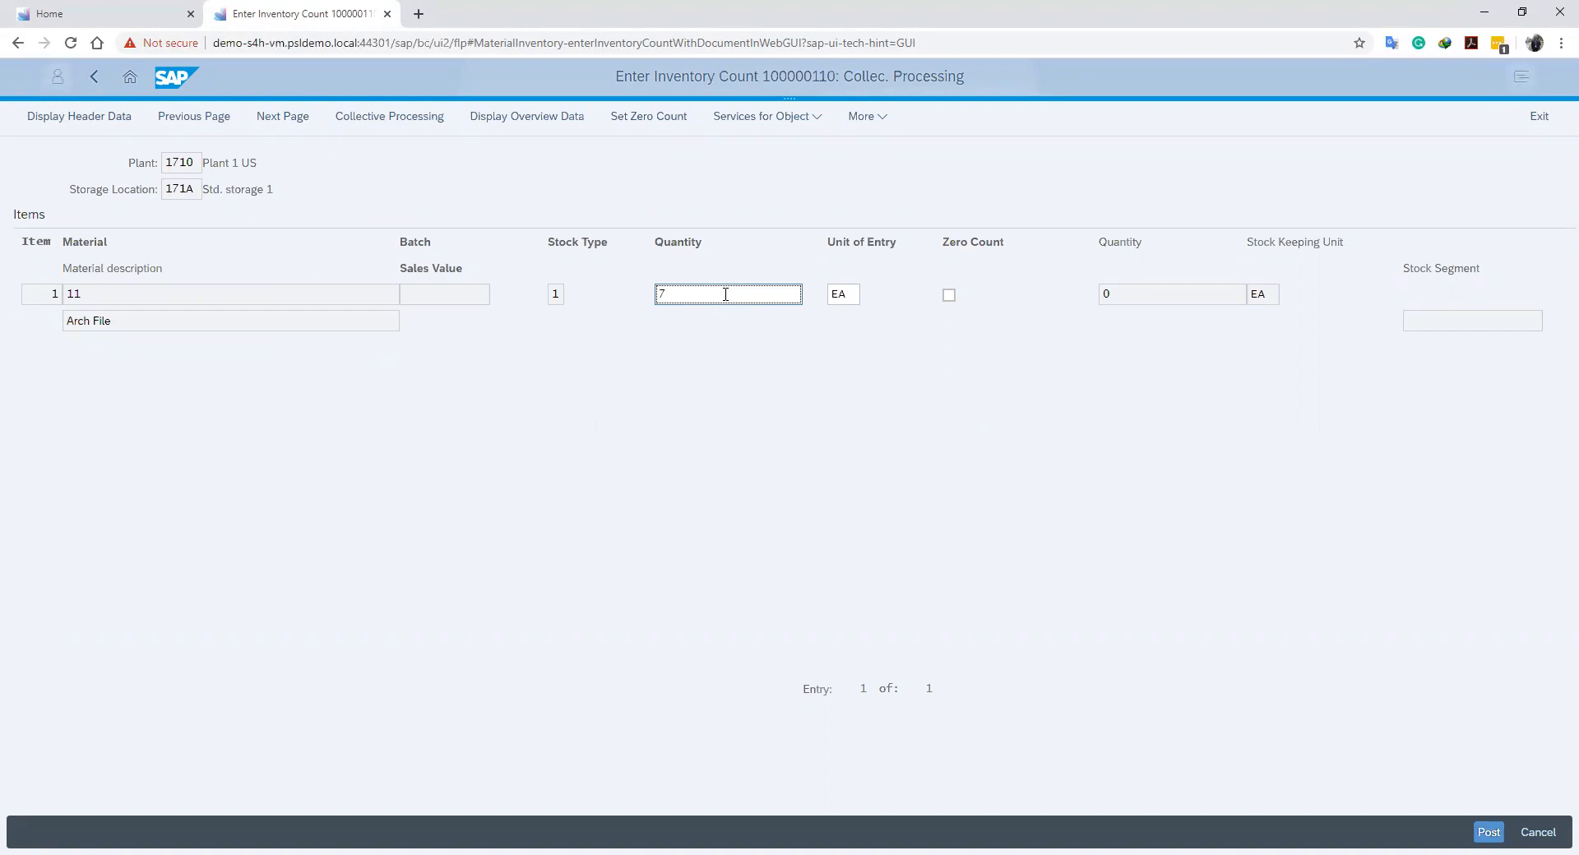
{"action": "type", "text": "00"}
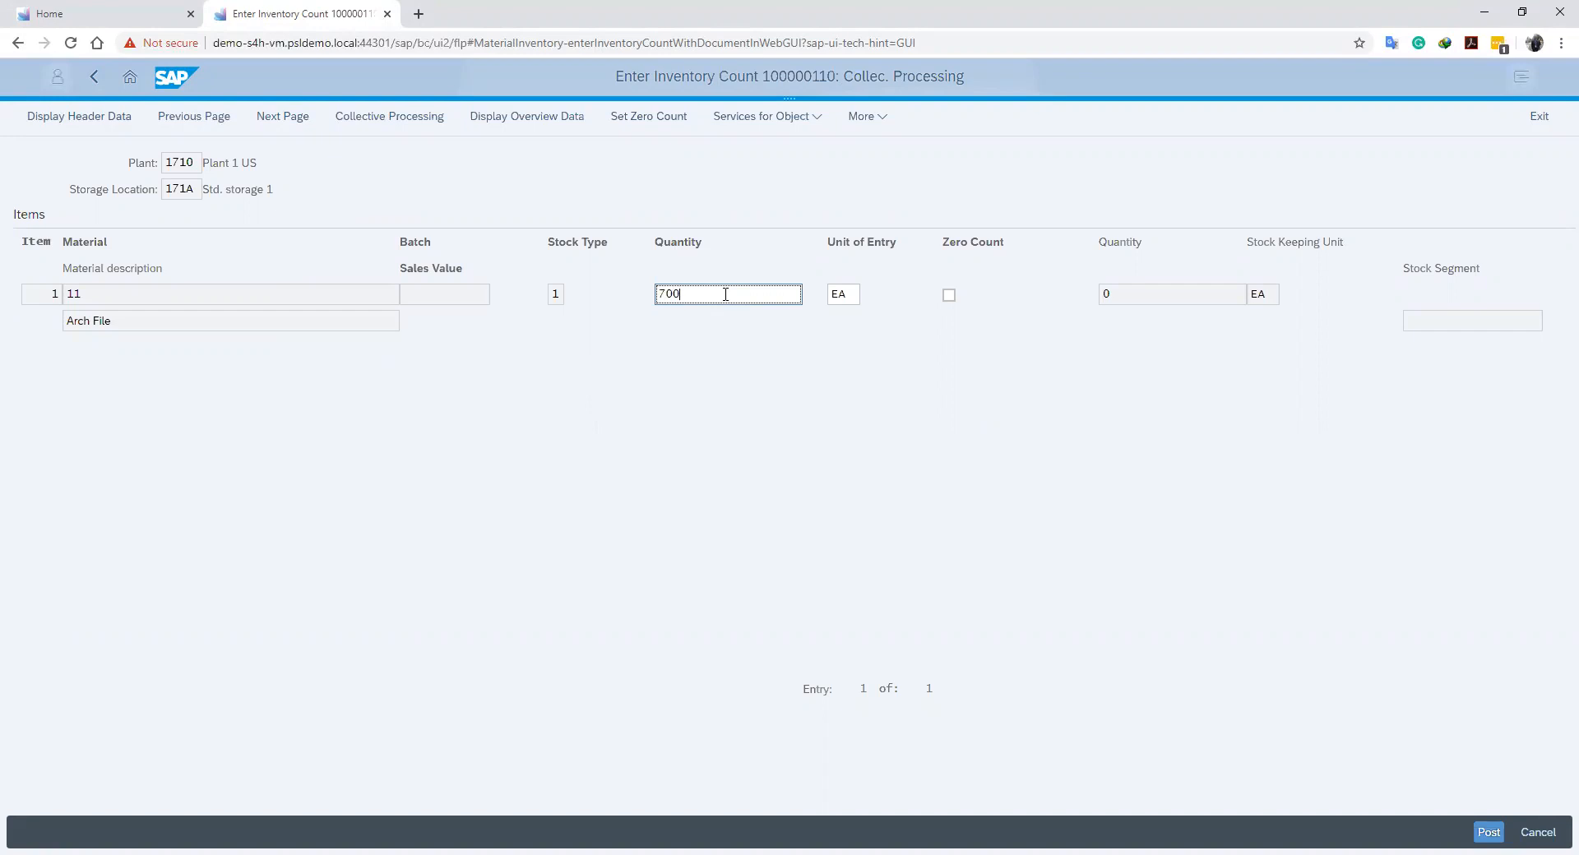
{"action": "mouse_move", "coordinate": [1138, 444]}
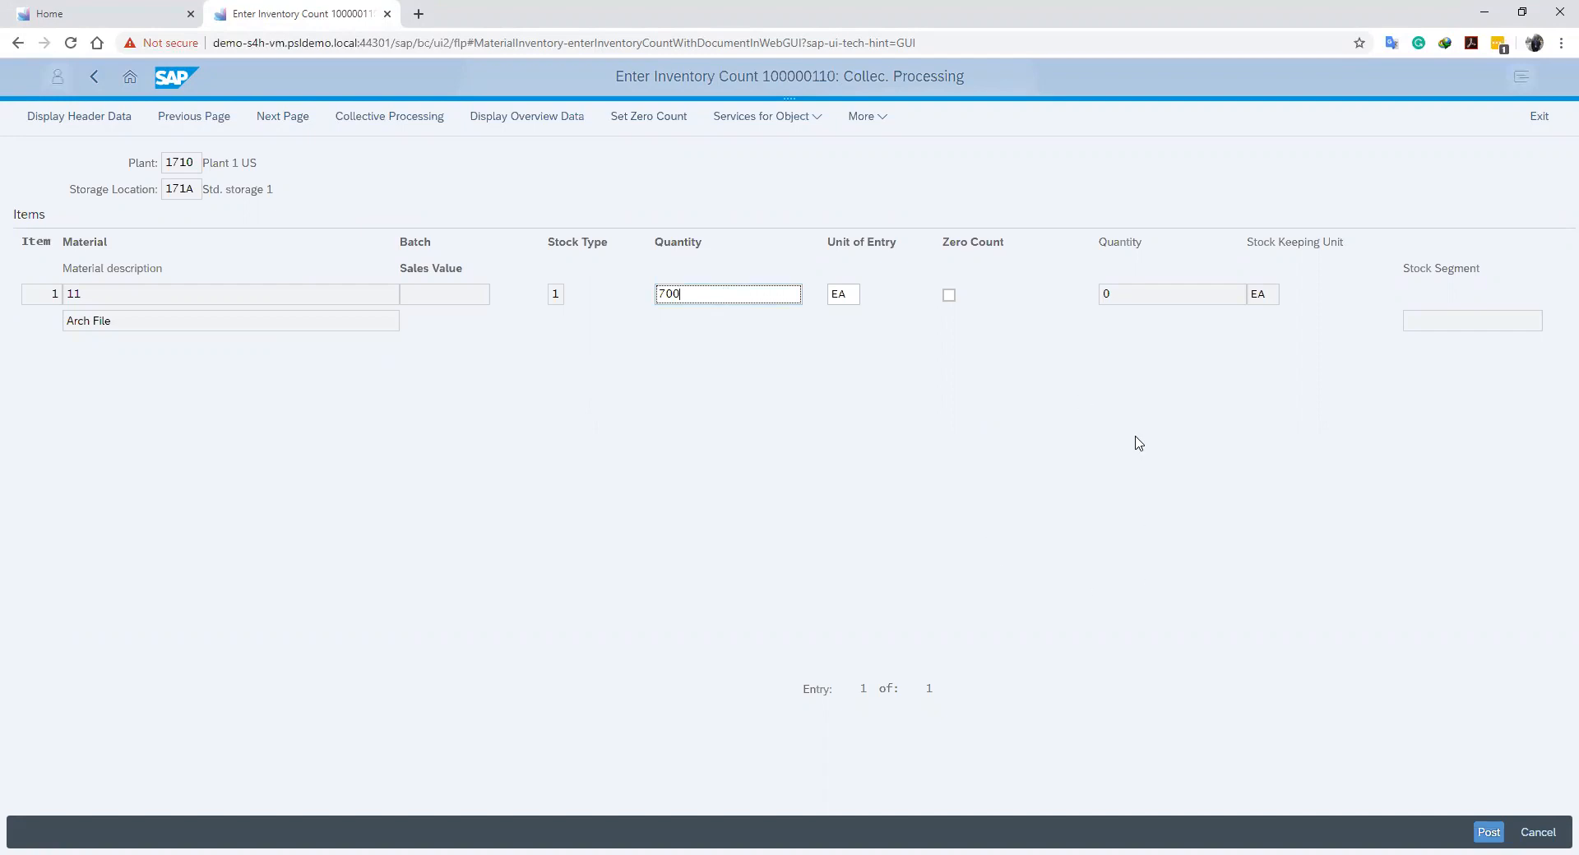
{"action": "mouse_move", "coordinate": [1488, 832]}
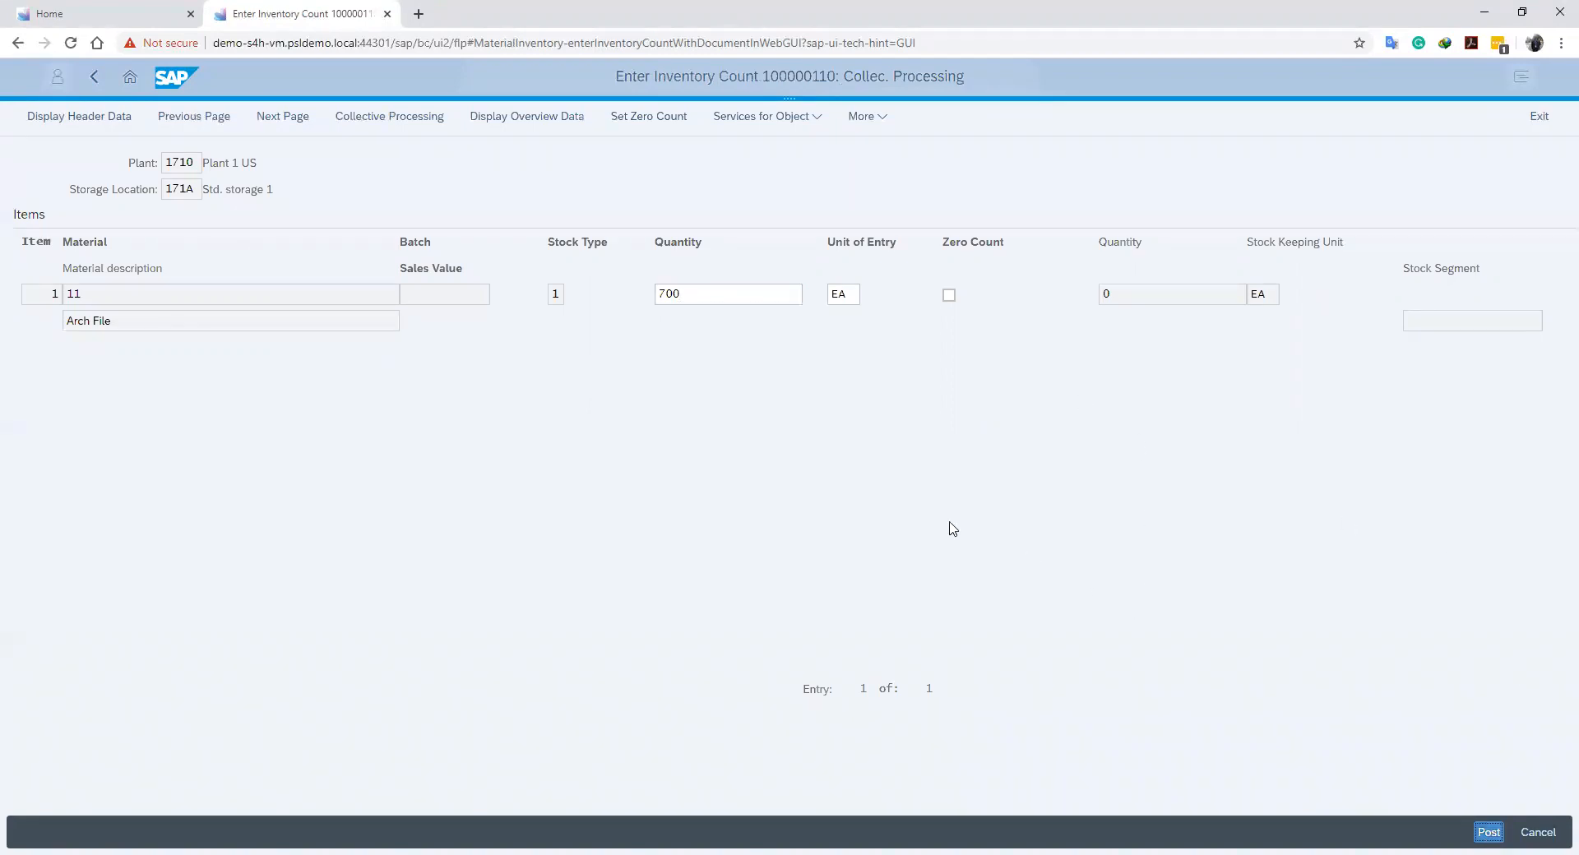
{"action": "left_click", "coordinate": [1488, 832]}
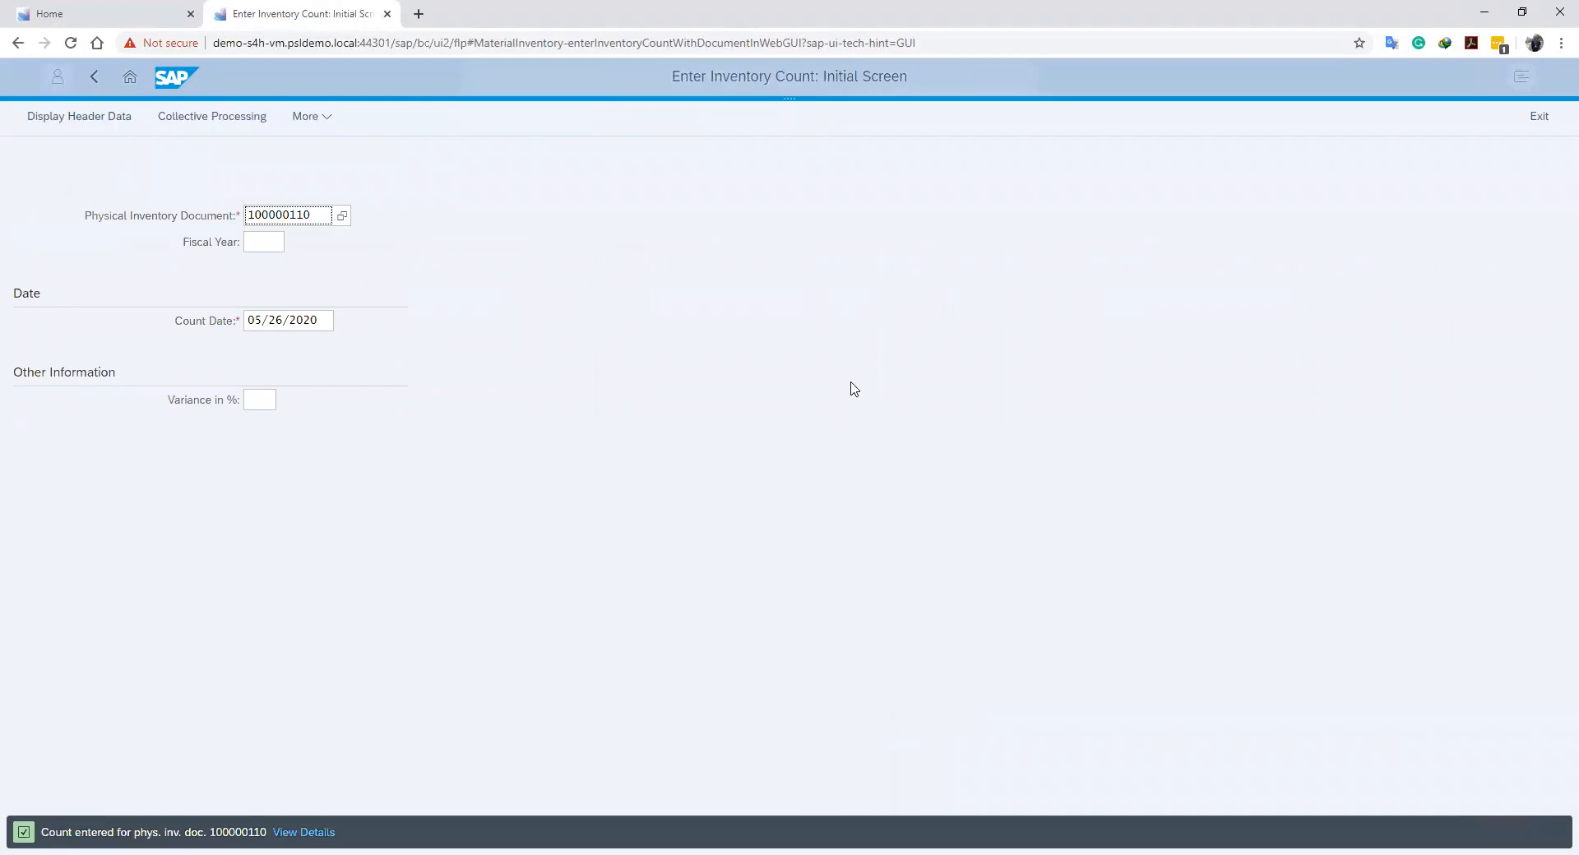
{"action": "mouse_move", "coordinate": [834, 386]}
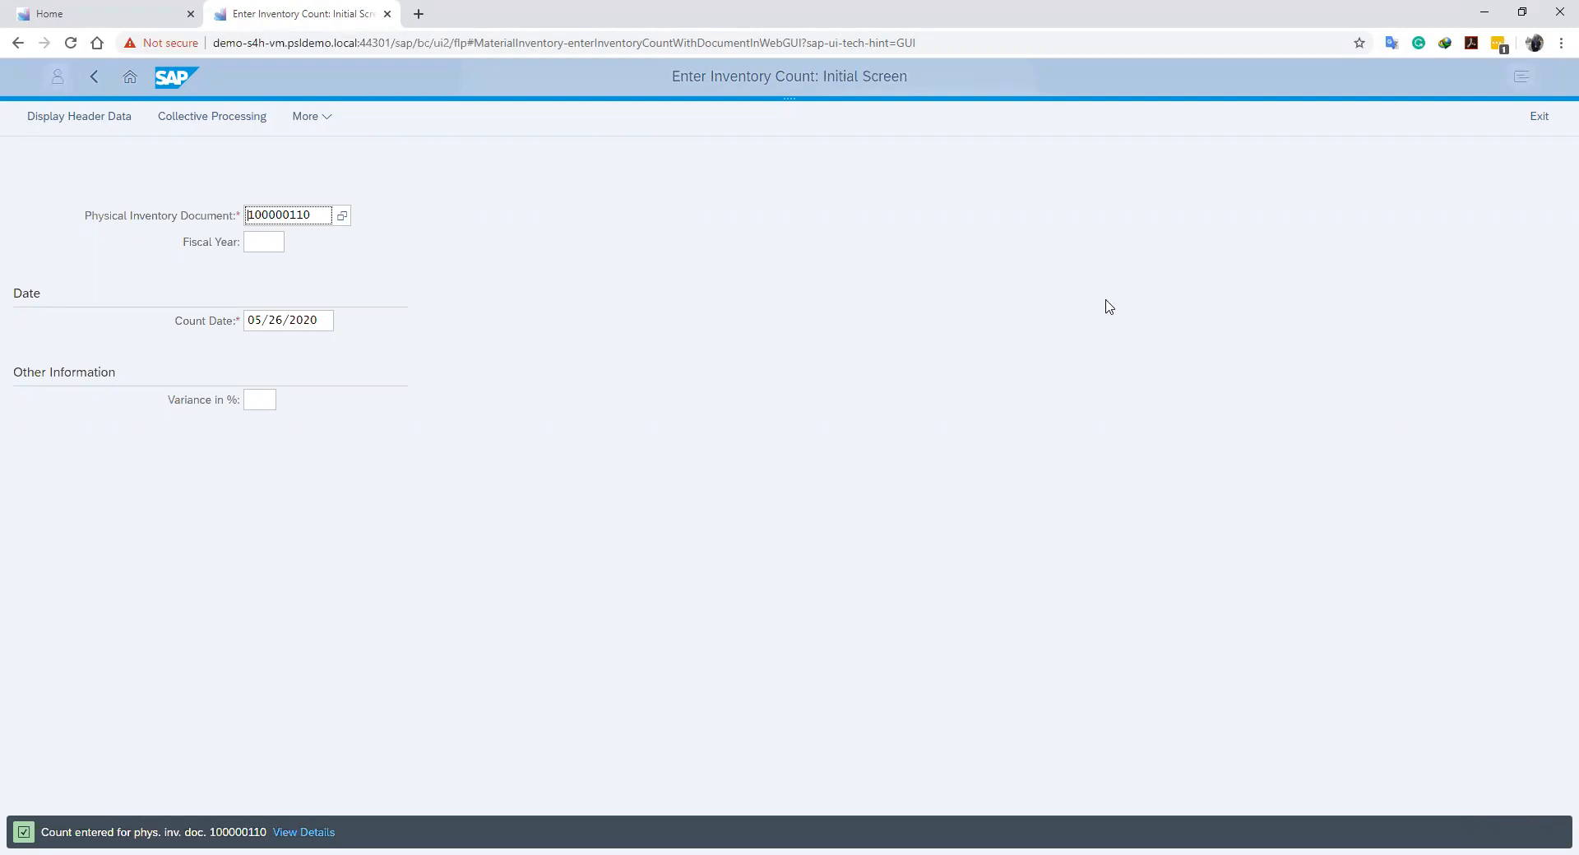
{"action": "mouse_move", "coordinate": [1538, 116]}
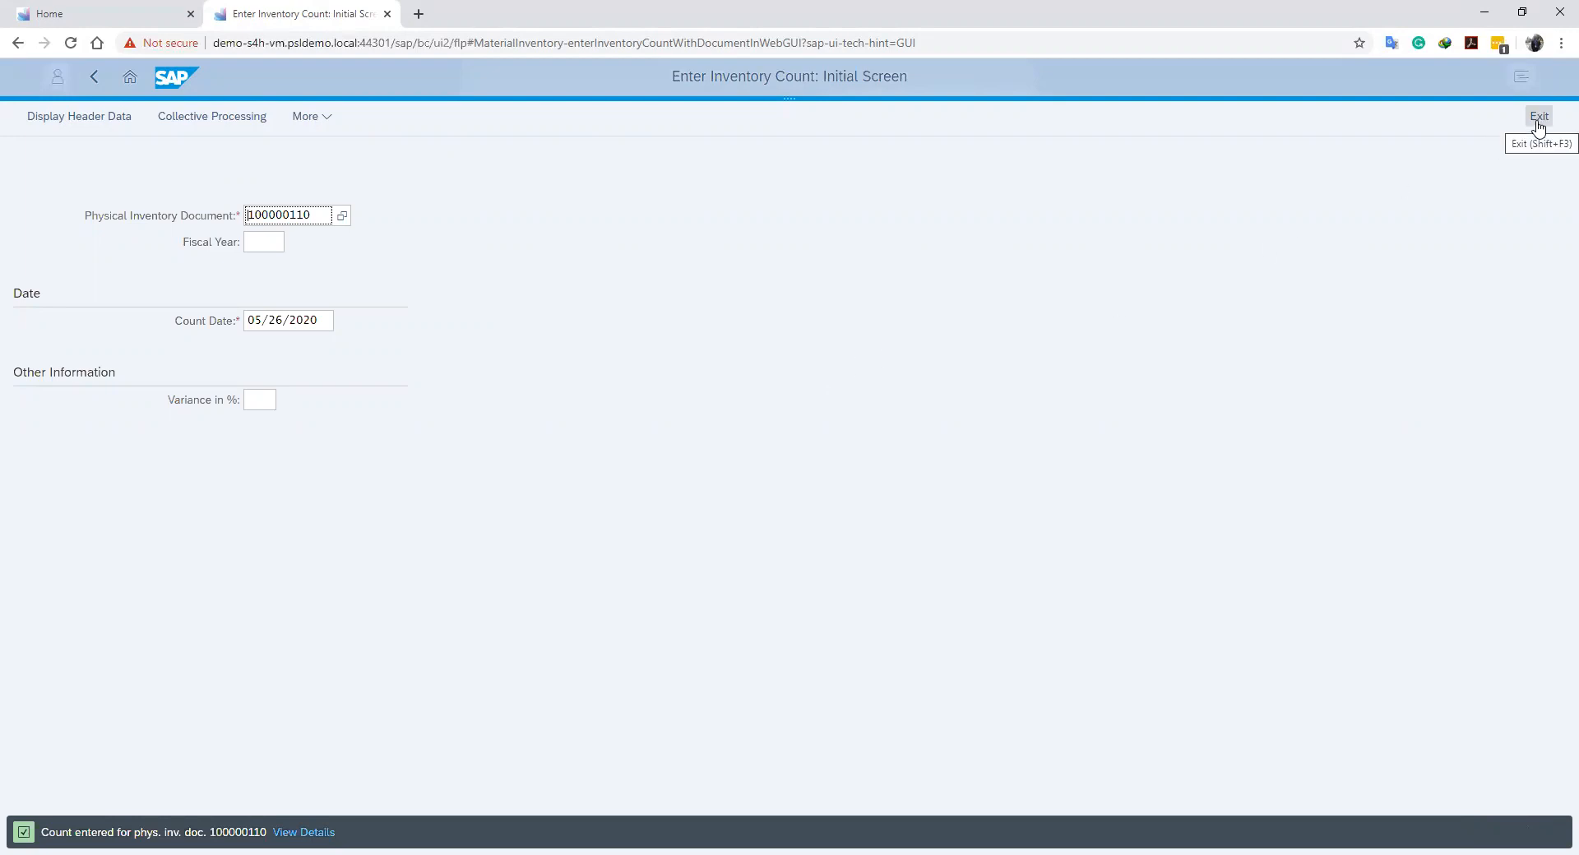
- Exit Enter Inventory Count back to the launchpad's Inventory app group
{"action": "left_click", "coordinate": [1538, 116]}
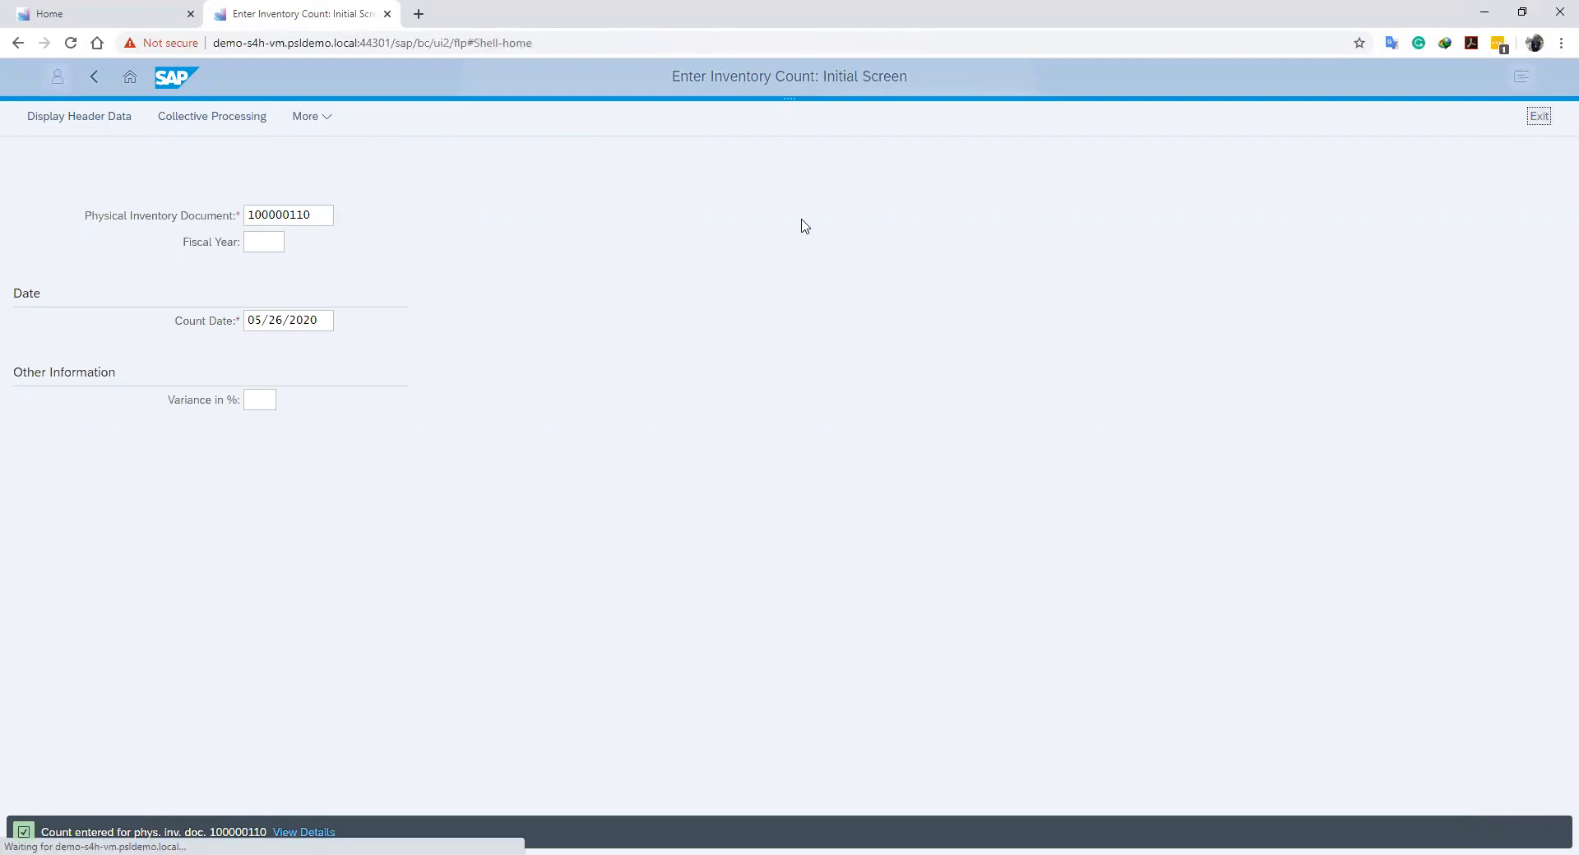
{"action": "left_click", "coordinate": [1539, 116]}
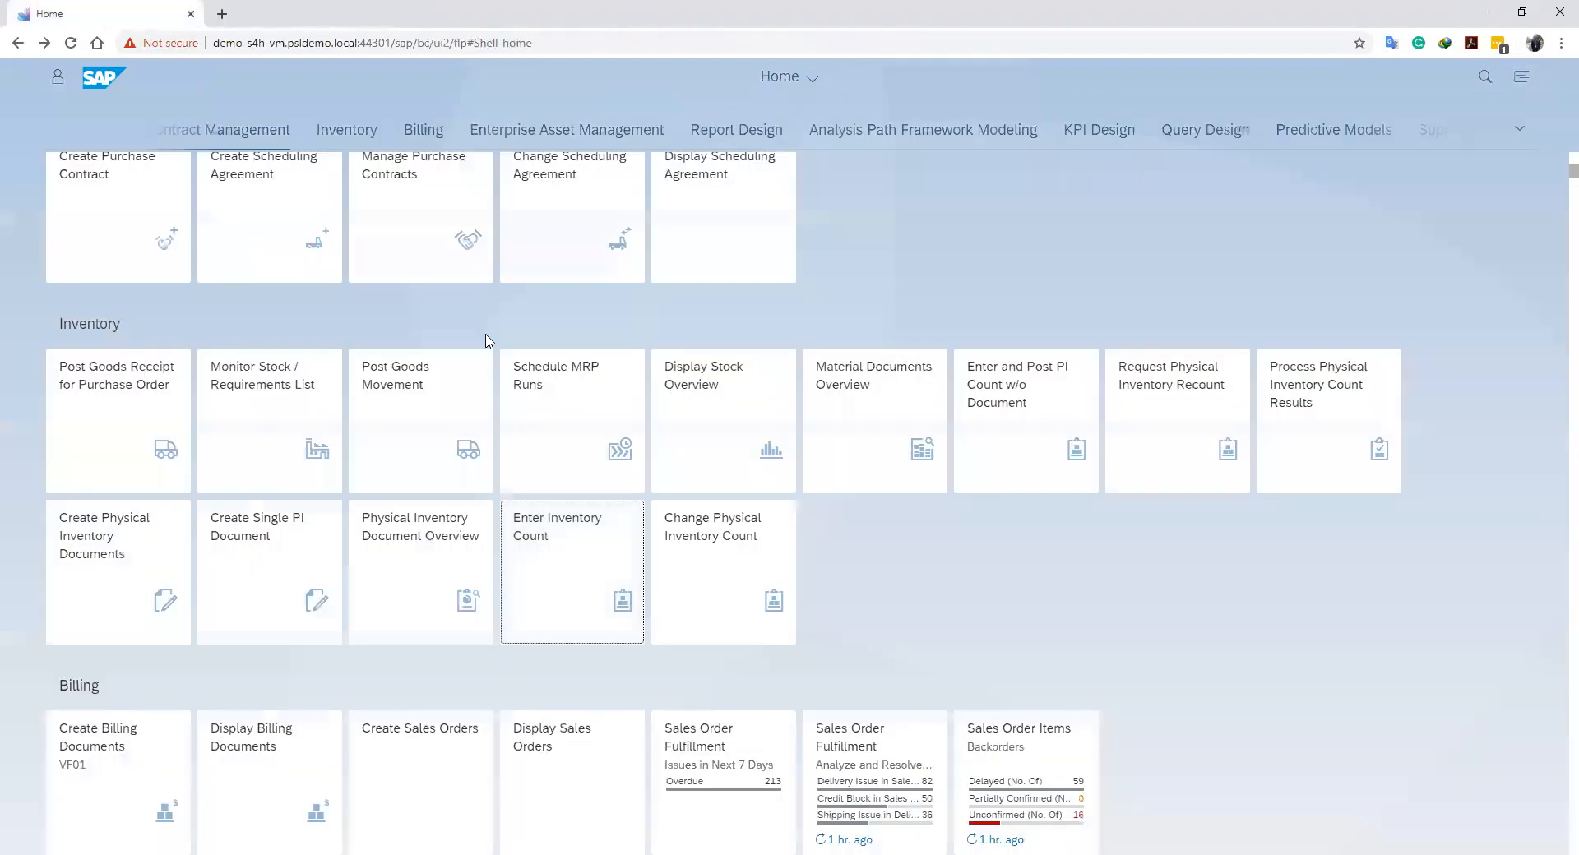
{"action": "mouse_move", "coordinate": [564, 487]}
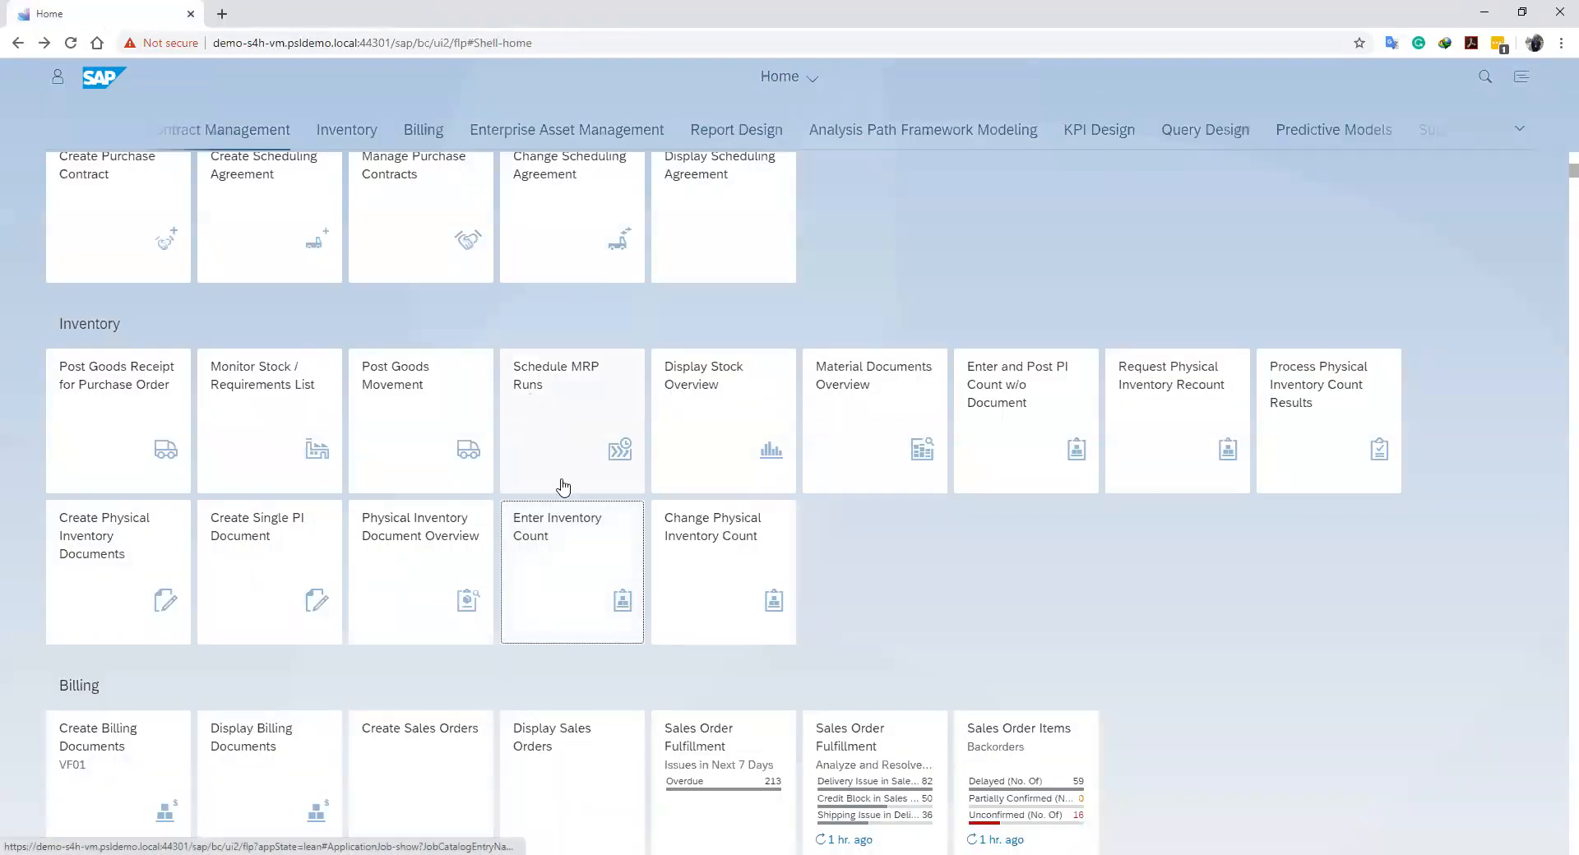
{"action": "mouse_move", "coordinate": [711, 544]}
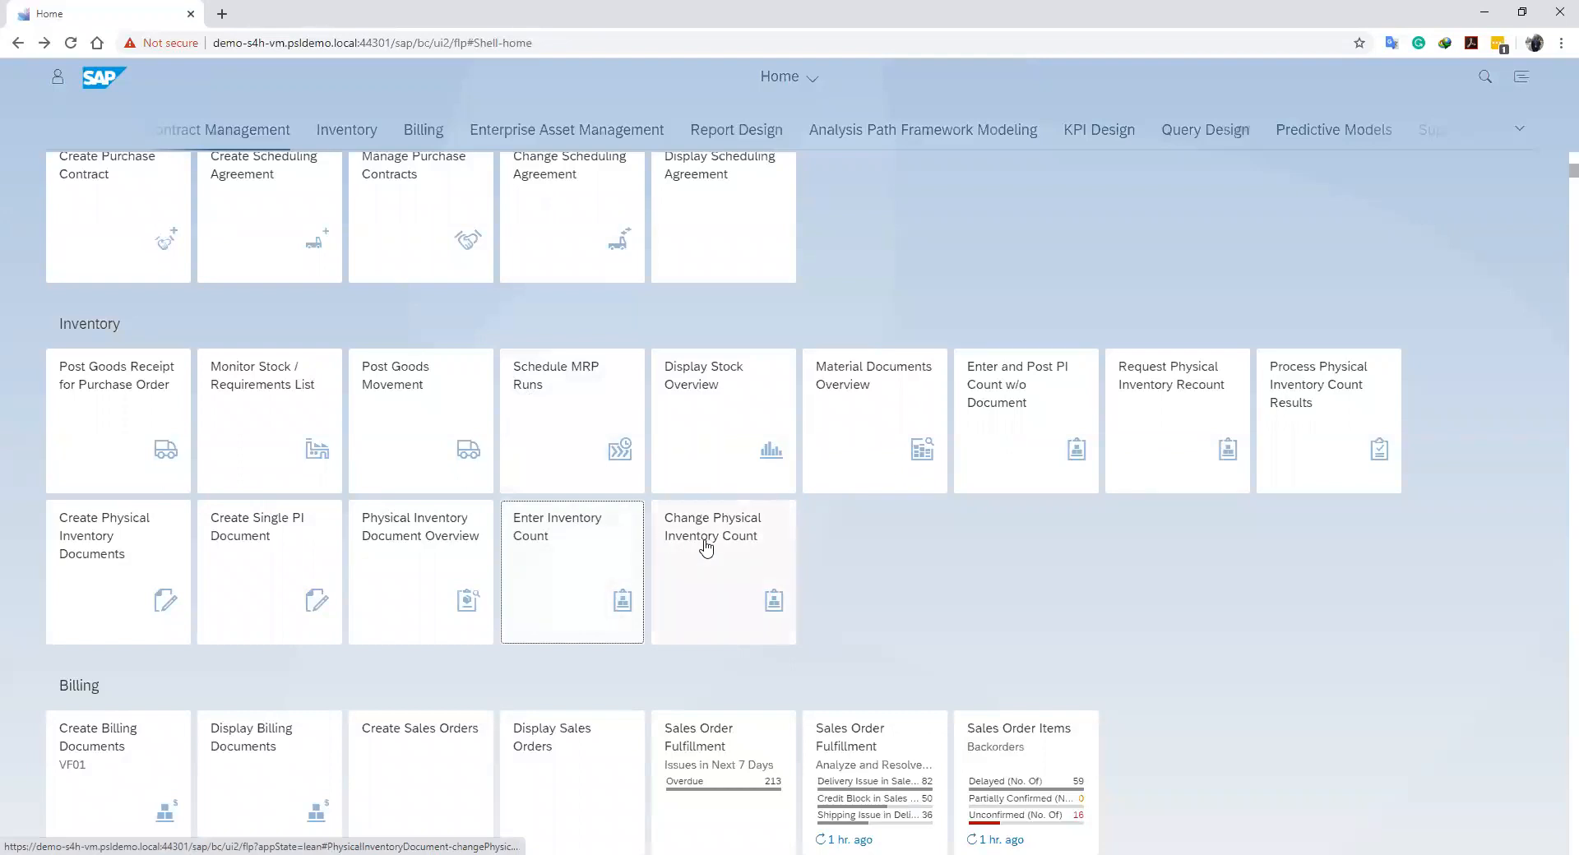
{"action": "mouse_move", "coordinate": [710, 550]}
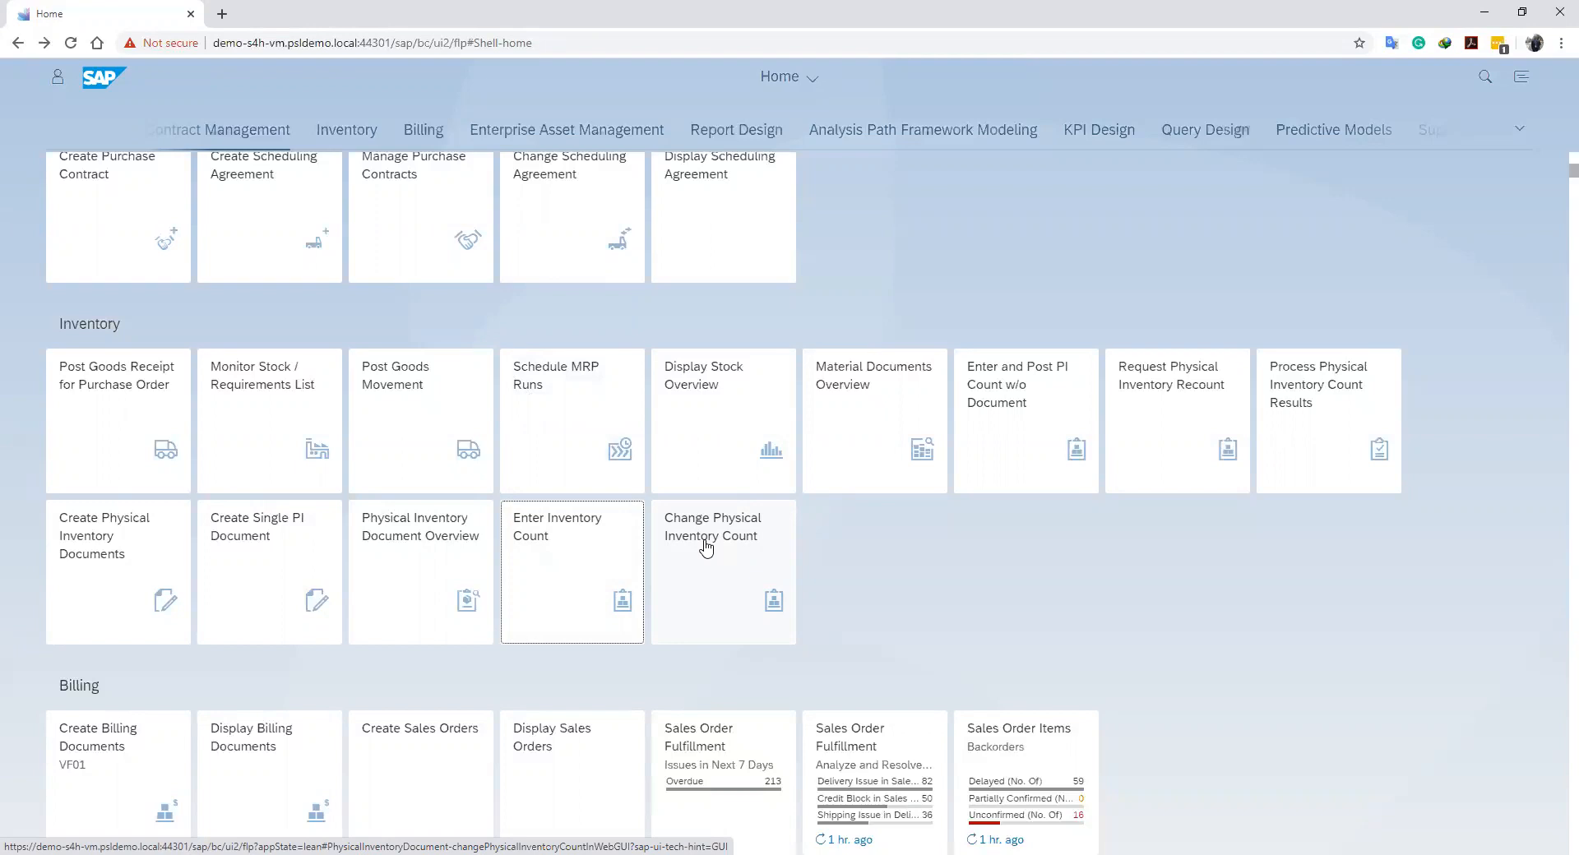
{"action": "mouse_move", "coordinate": [713, 532]}
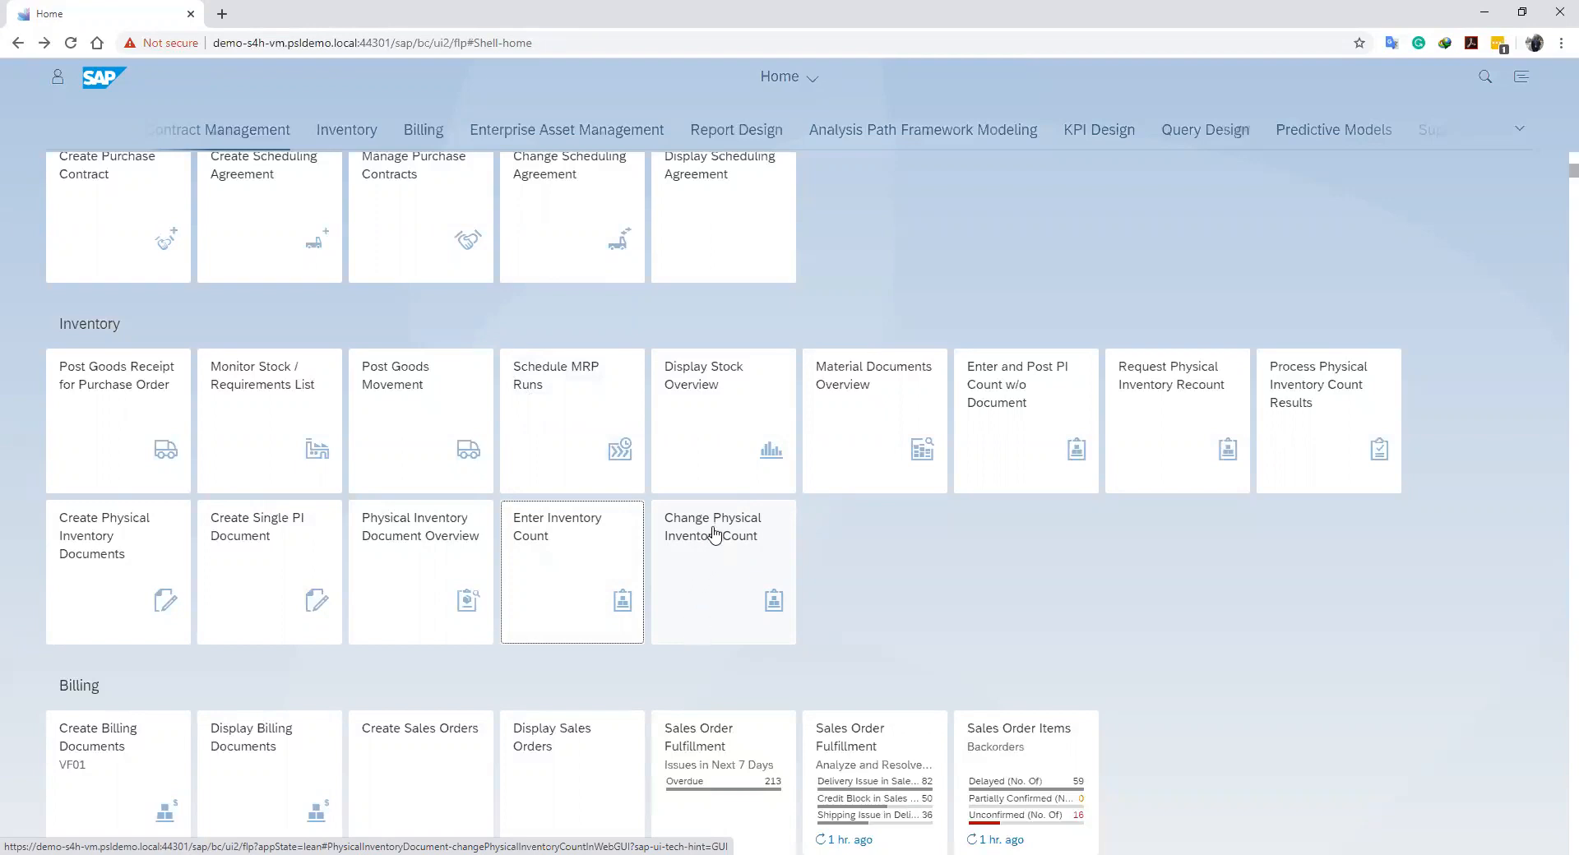
- Open Change Physical Inventory Count for document 100000110, showing Arch File's 700 EA
{"action": "left_click", "coordinate": [713, 526]}
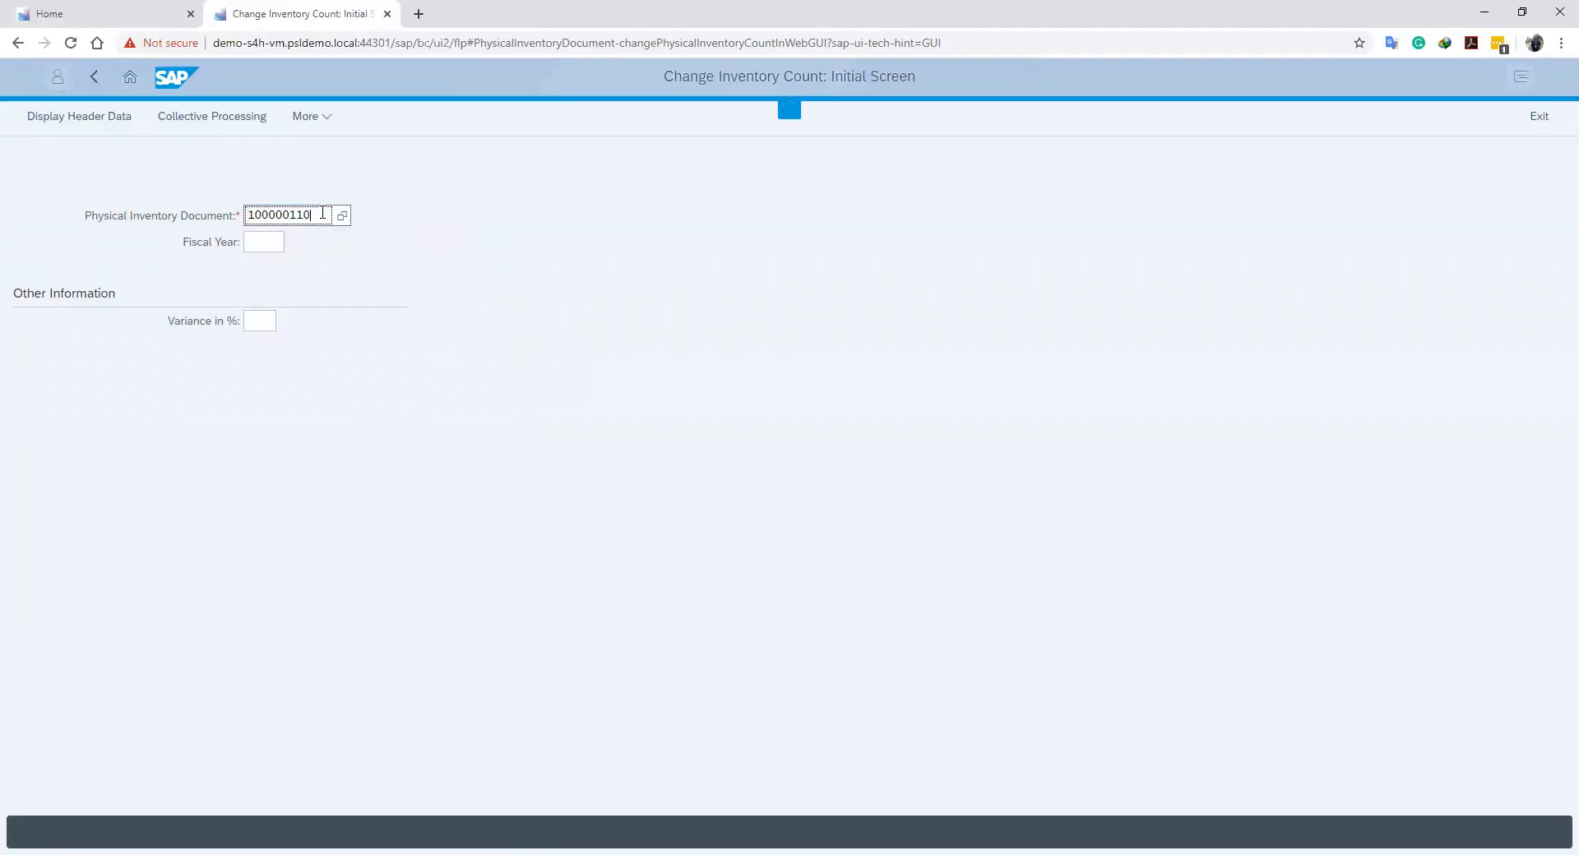
{"action": "left_click", "coordinate": [211, 116]}
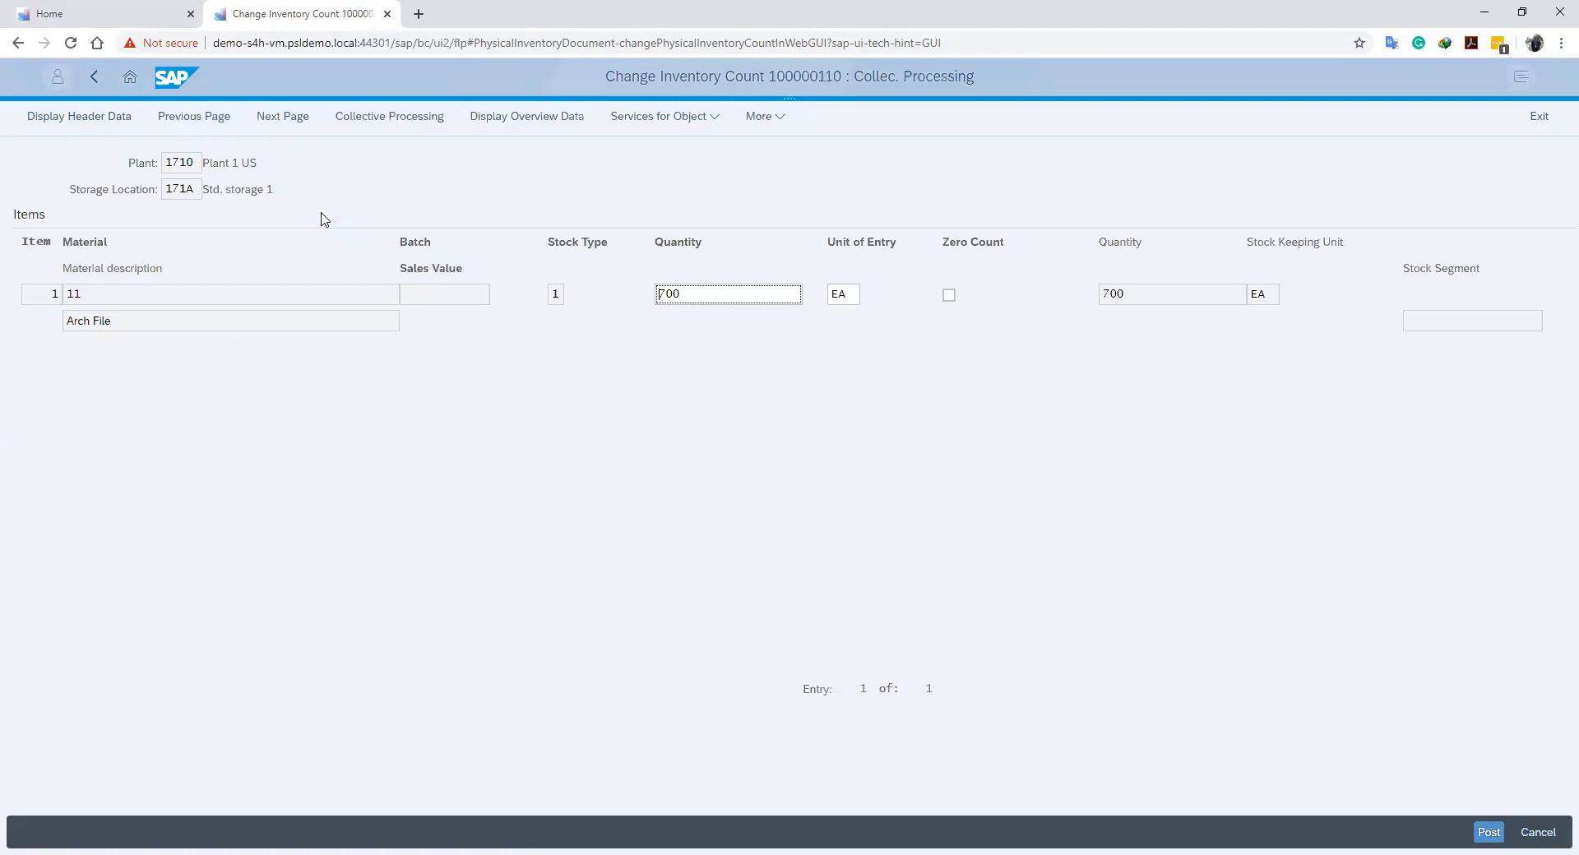
{"action": "mouse_move", "coordinate": [545, 327]}
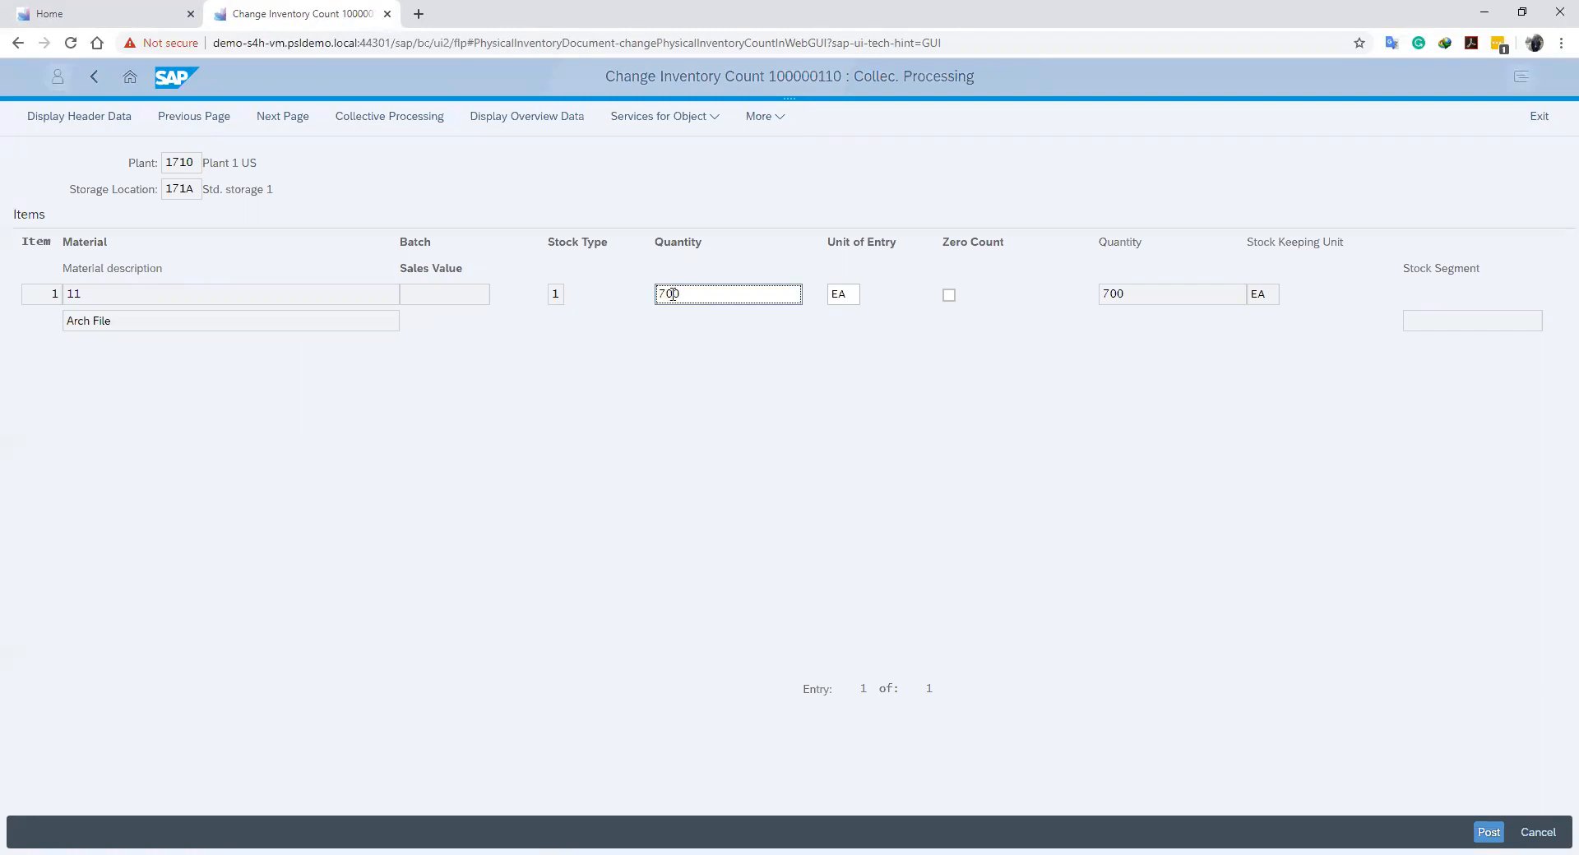
- Replace Arch File's counted quantity 700 with 690 EA and confirm posting
{"action": "triple_click", "coordinate": [728, 293]}
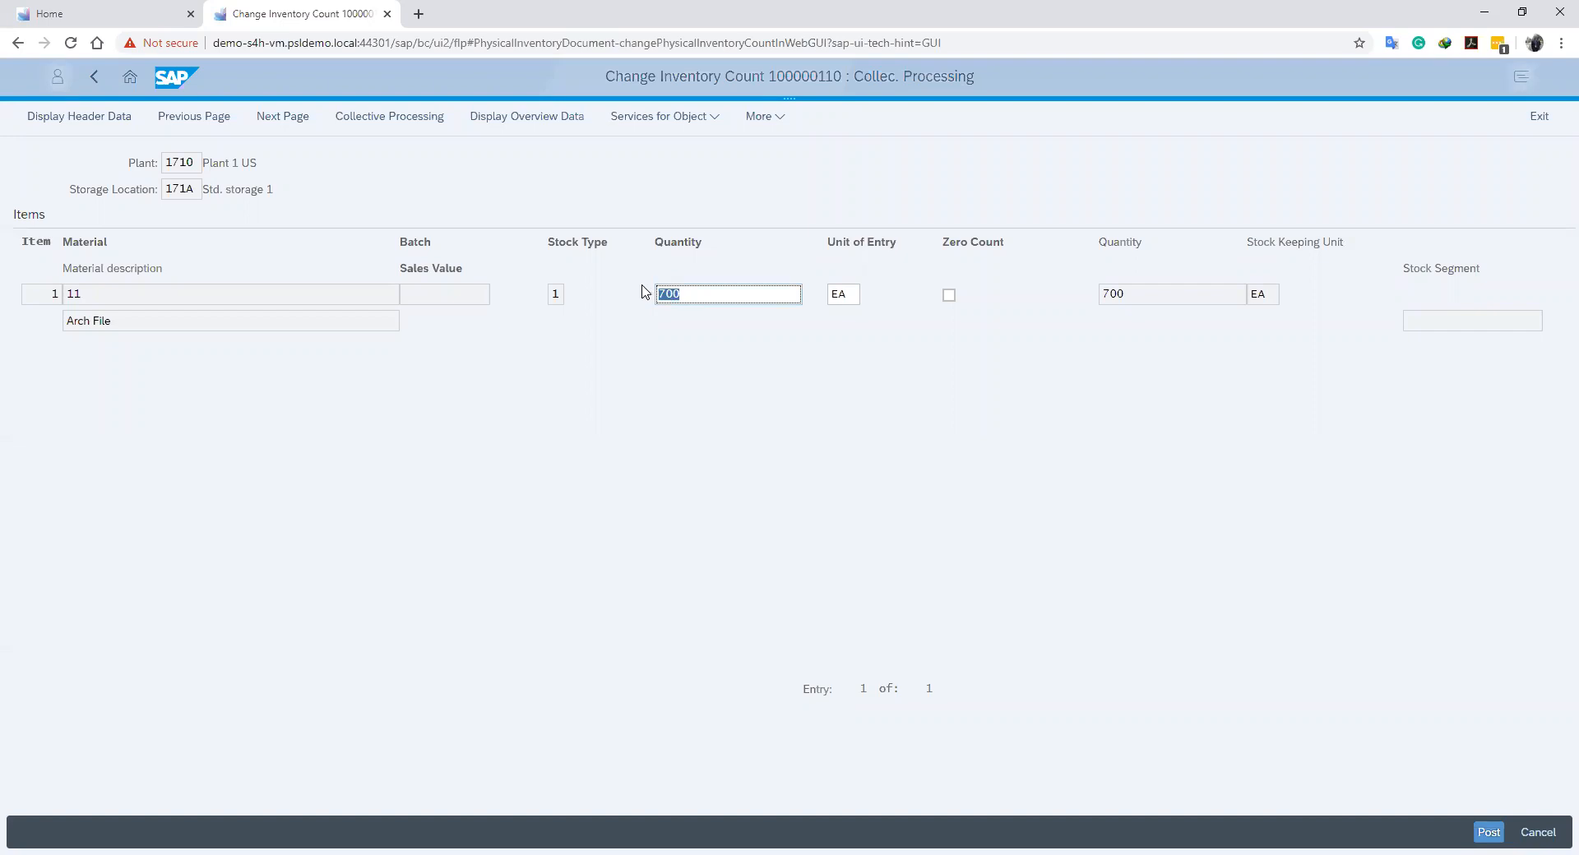
{"action": "type", "text": "69"}
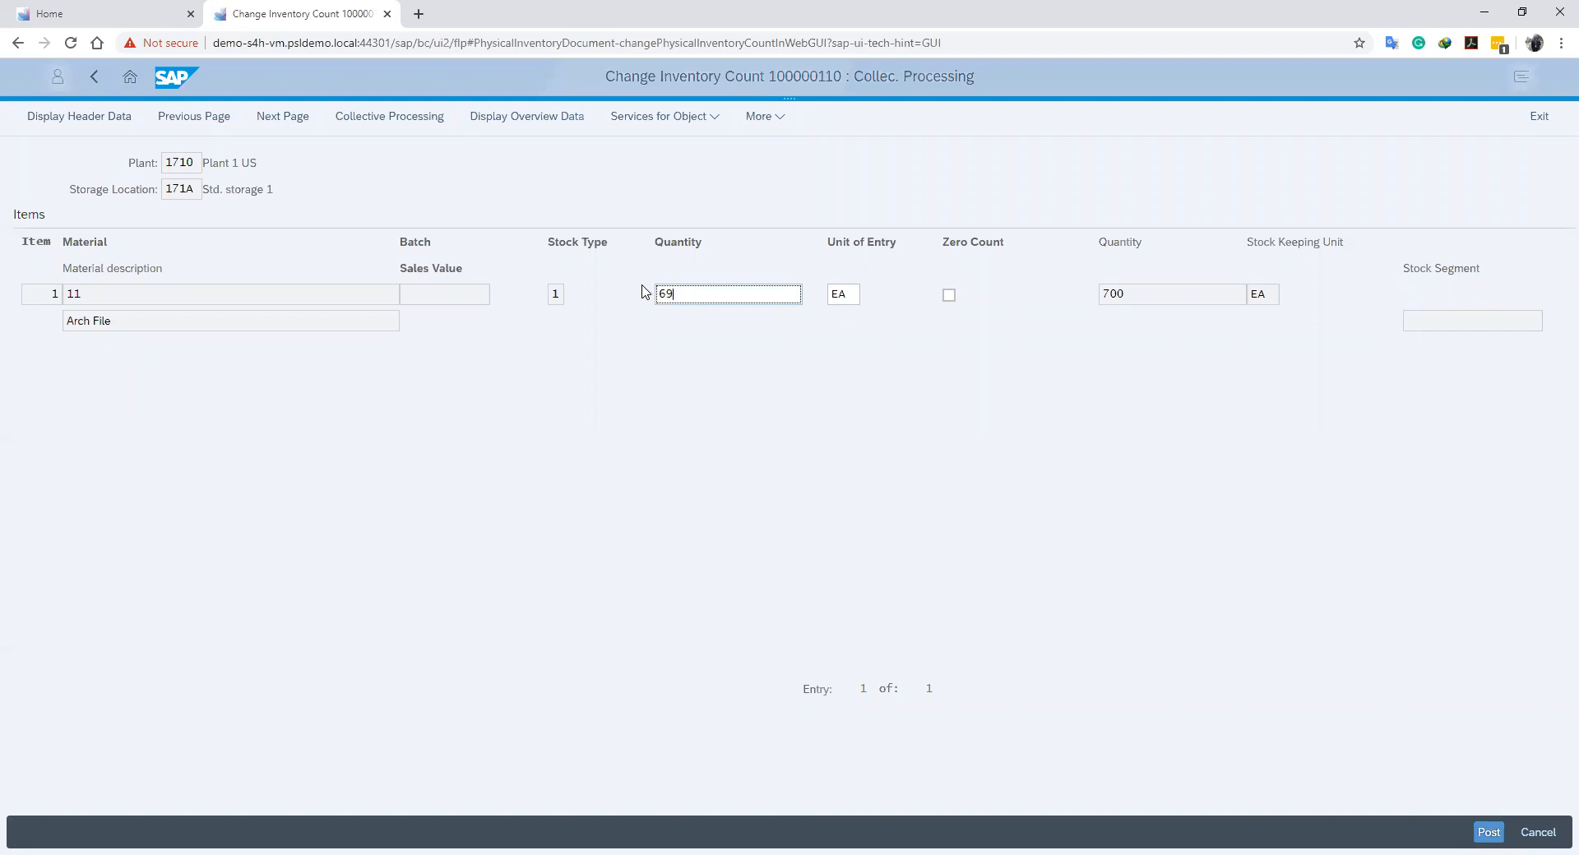
{"action": "type", "text": "0"}
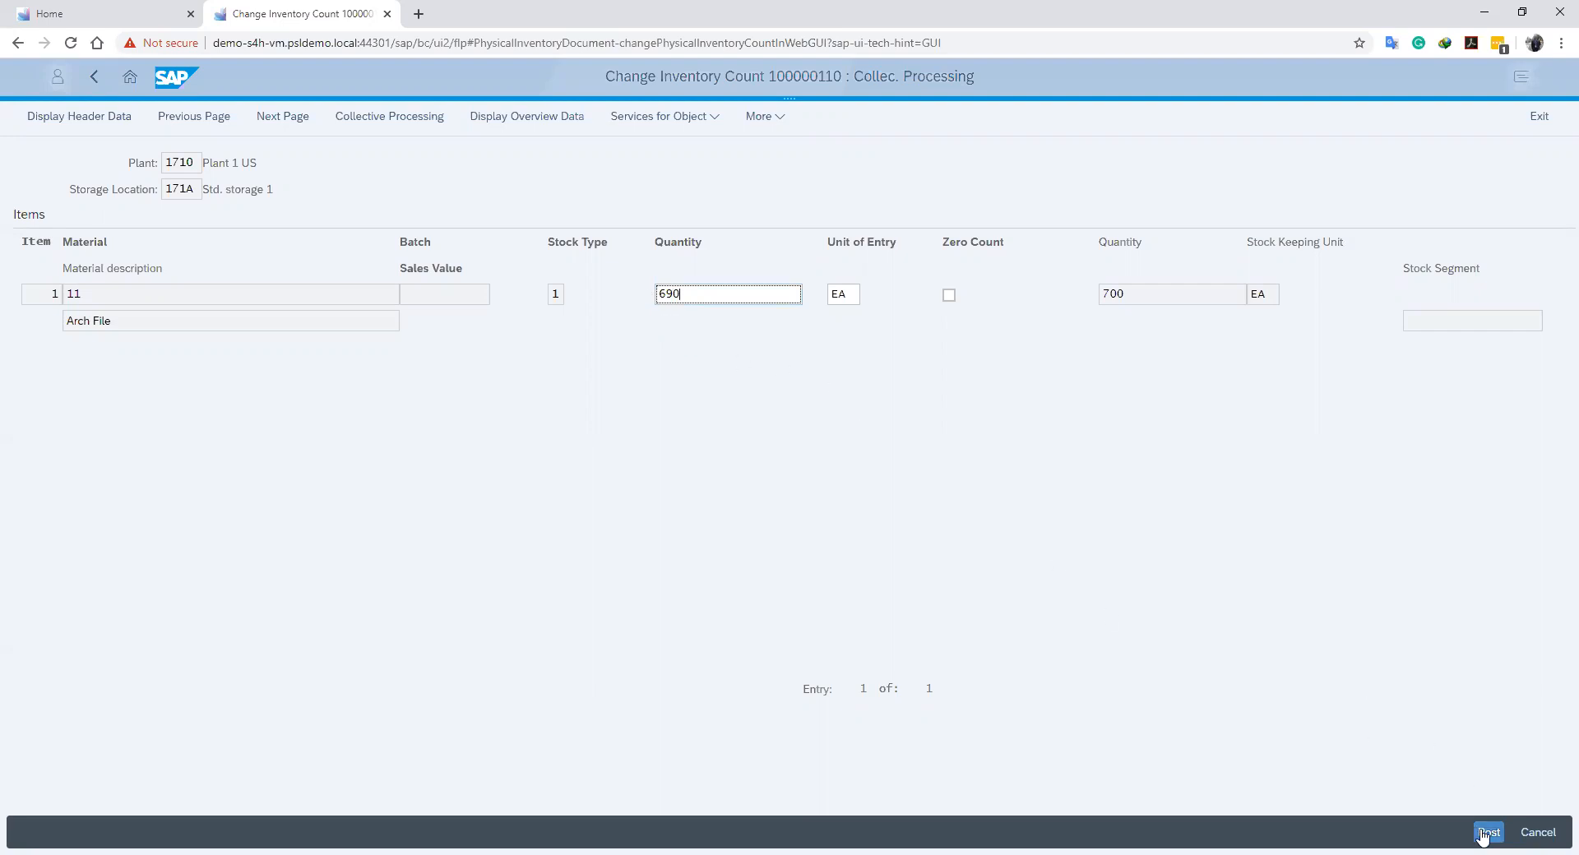
{"action": "left_click", "coordinate": [1488, 832]}
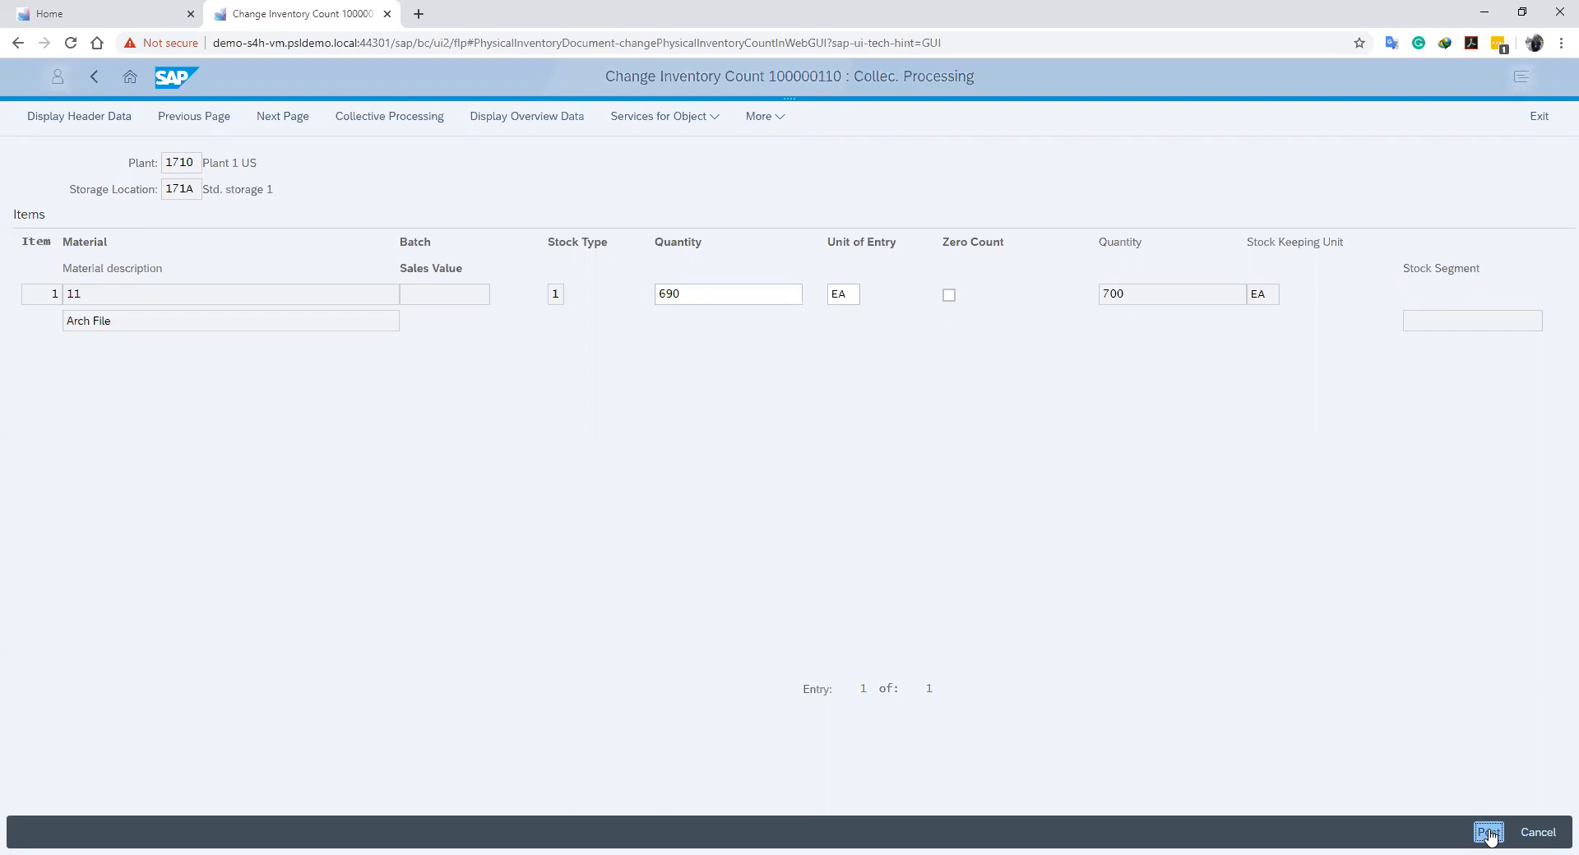
{"action": "left_click", "coordinate": [1487, 832]}
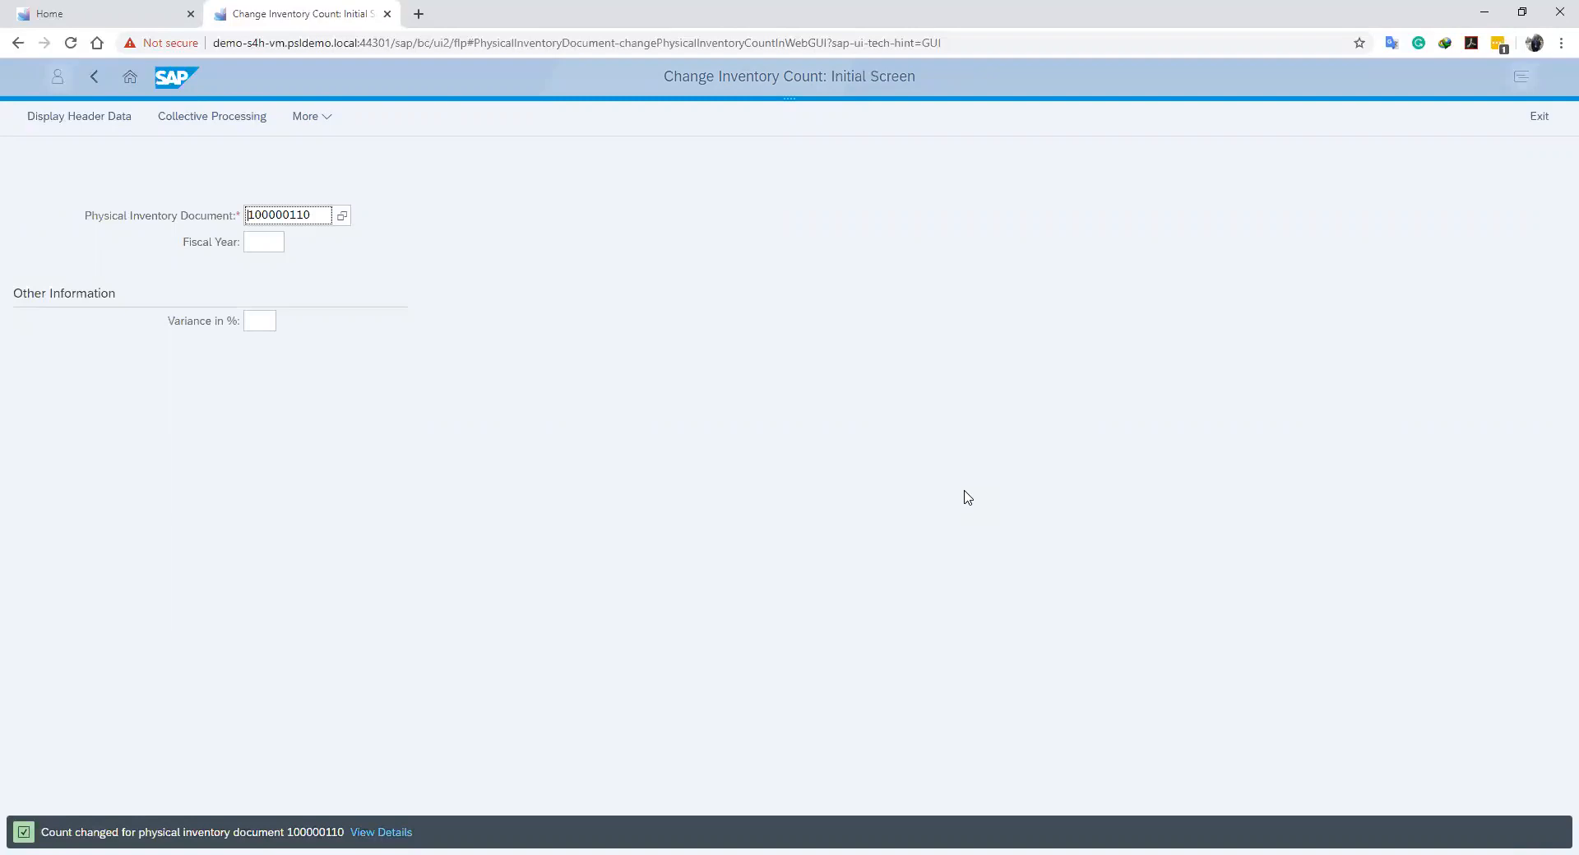
{"action": "mouse_move", "coordinate": [916, 267]}
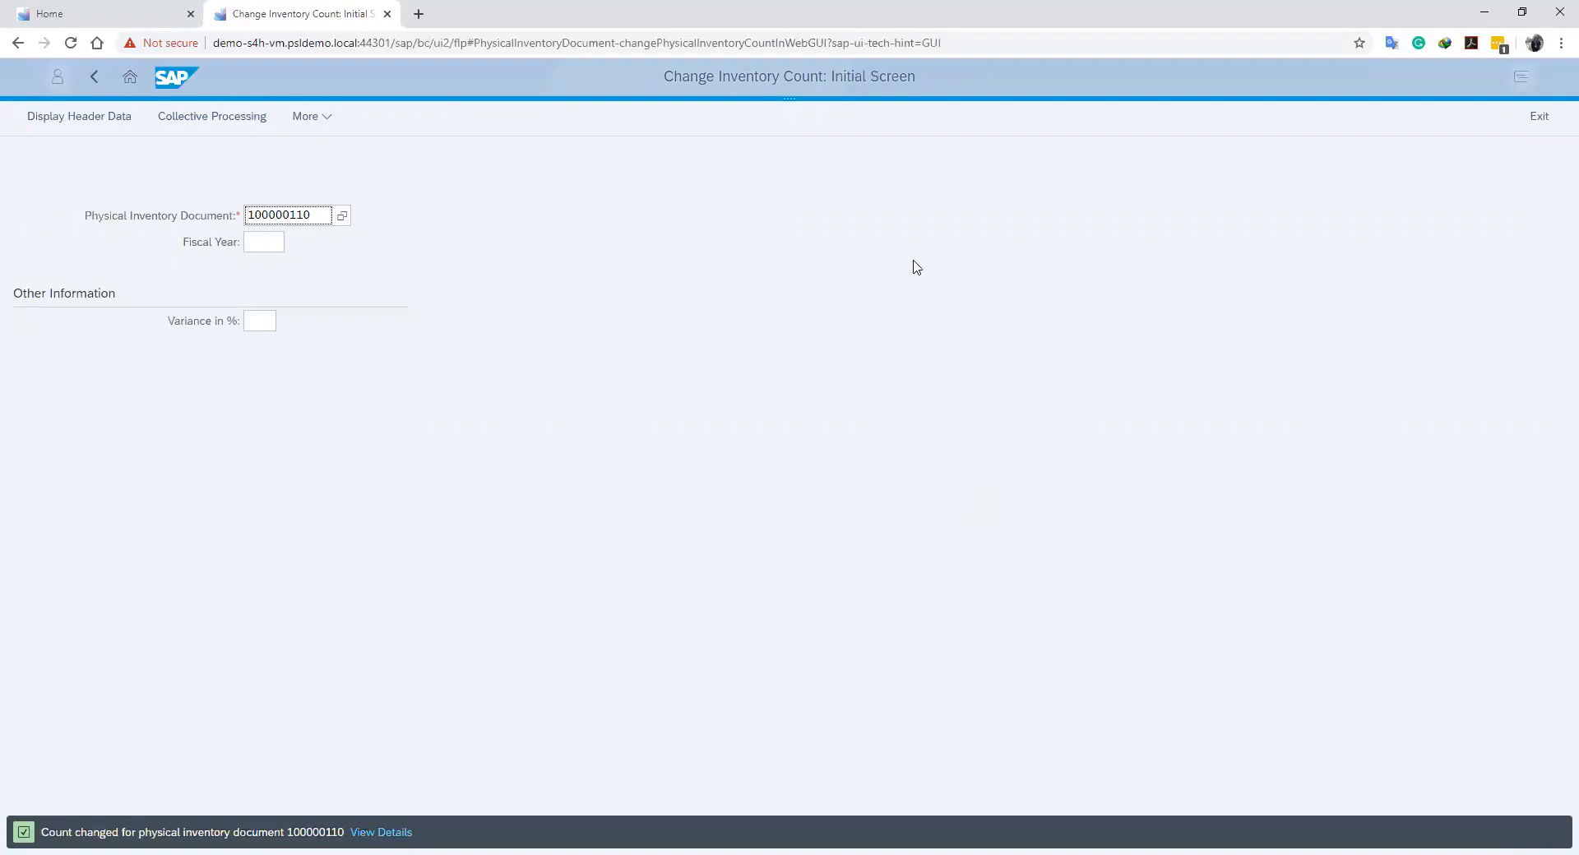